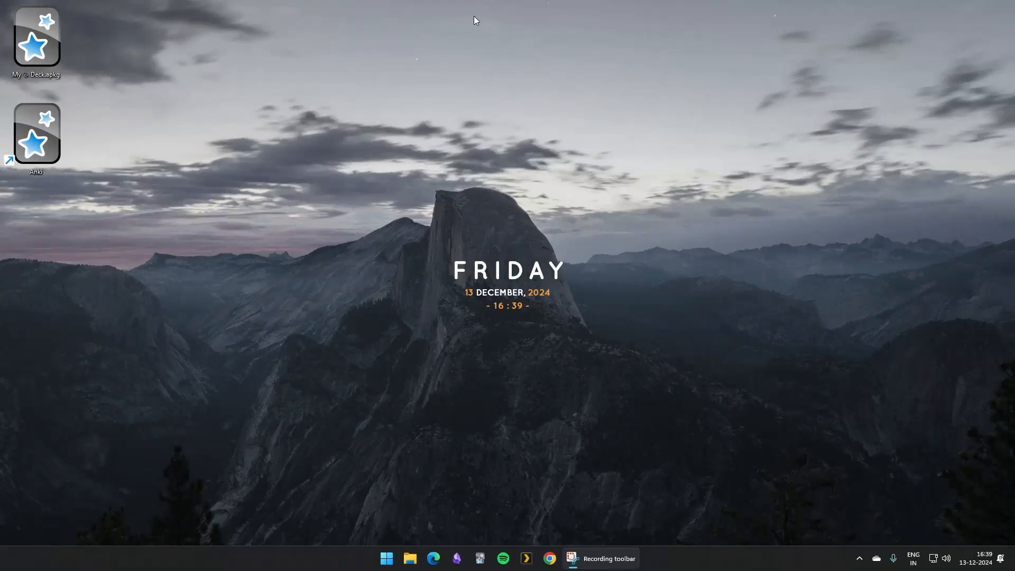
mouse_move(234, 114)
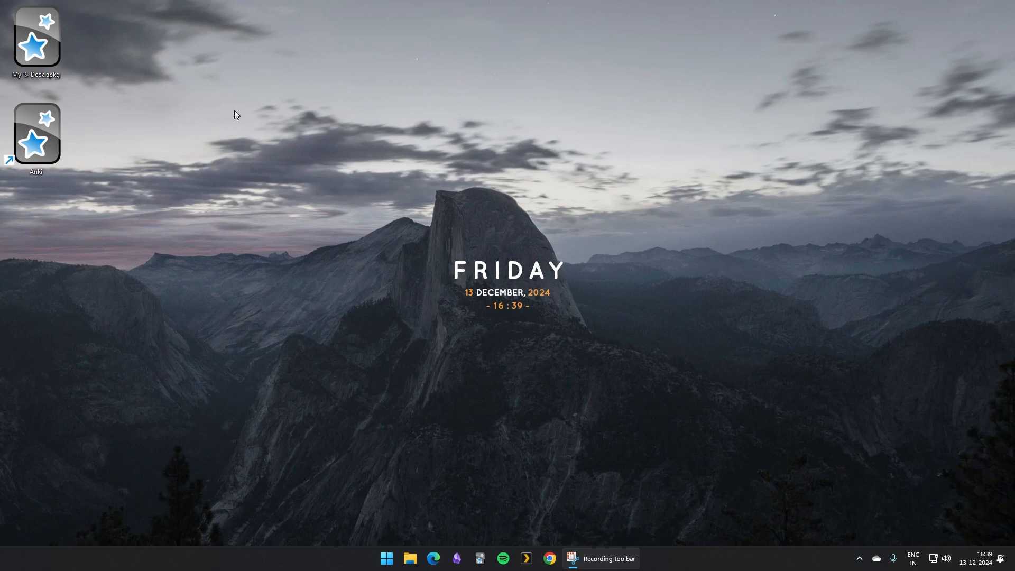
mouse_move(43, 142)
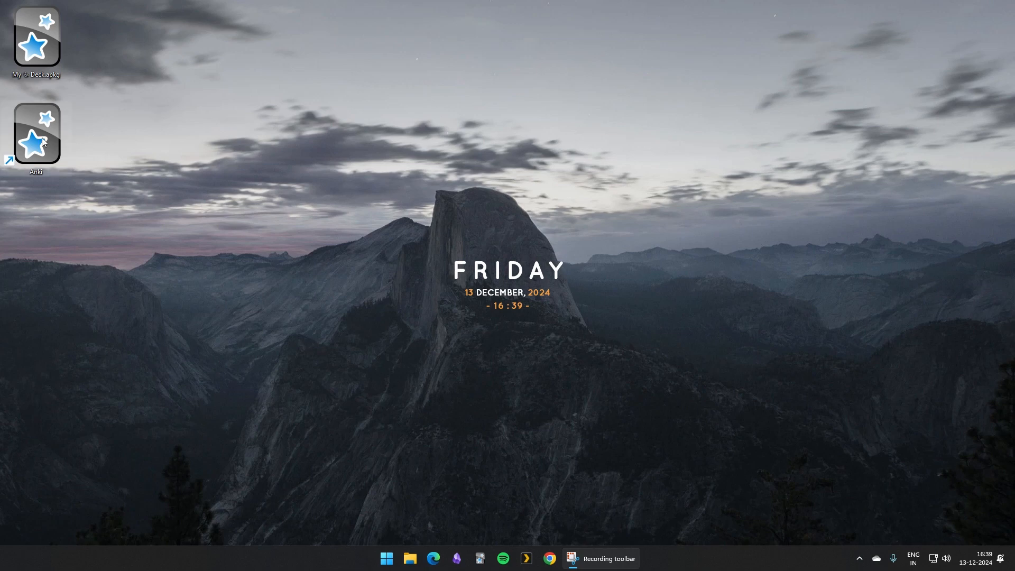
mouse_move(36, 136)
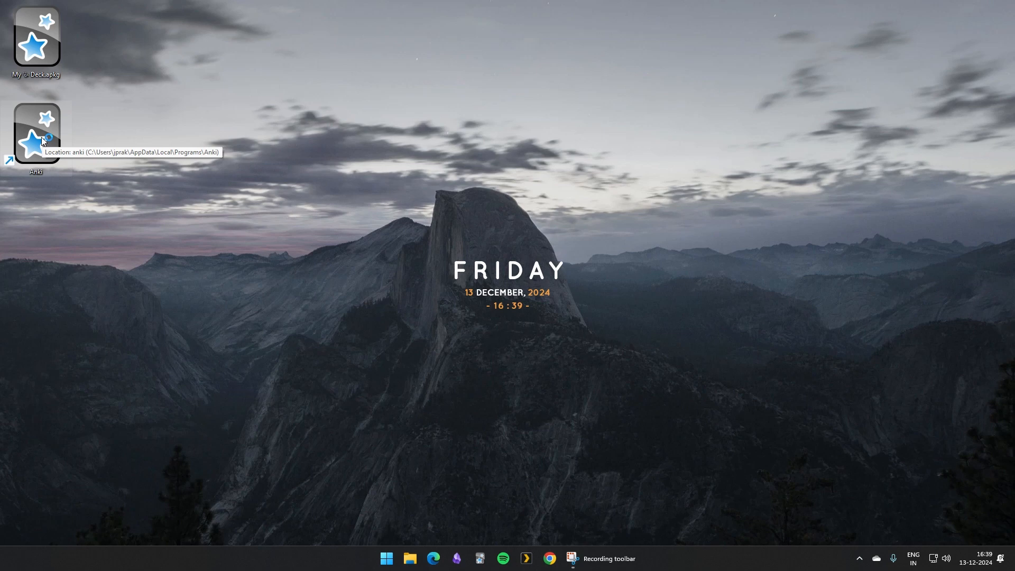
Launch Anki, confirm only the empty Default deck exists, and minimise it to the desktop.
double_click(36, 139)
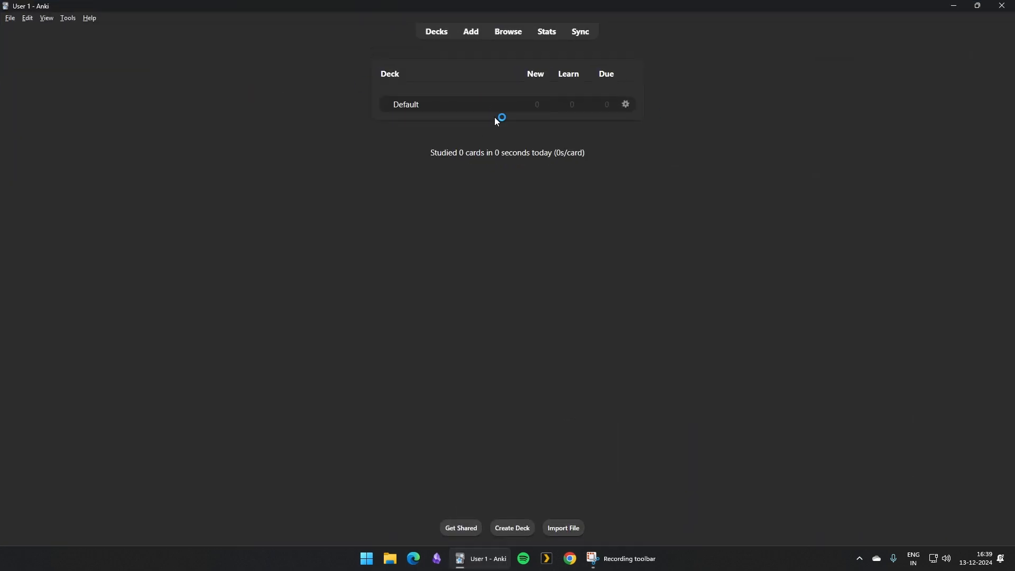
mouse_move(699, 88)
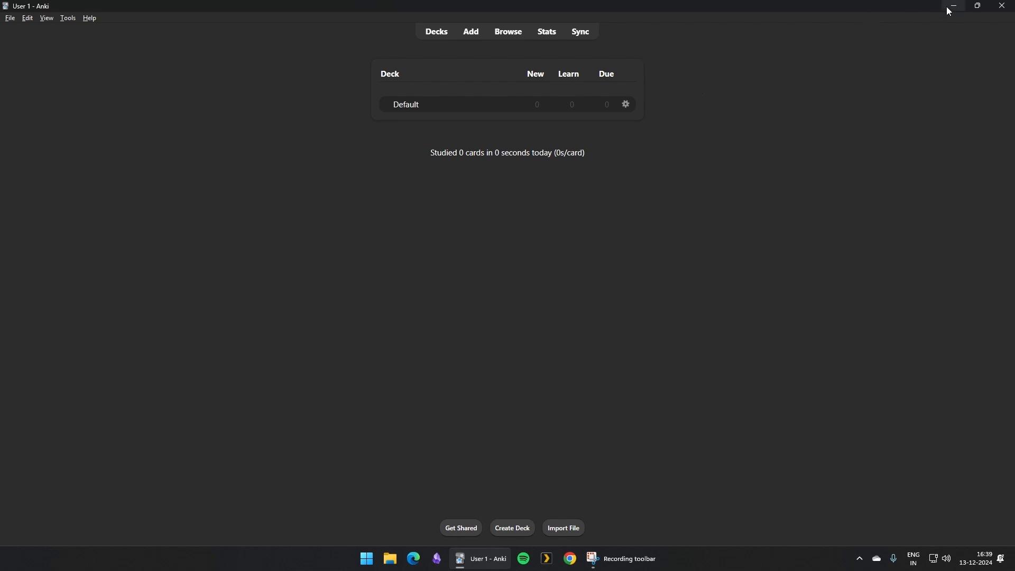
left_click(951, 6)
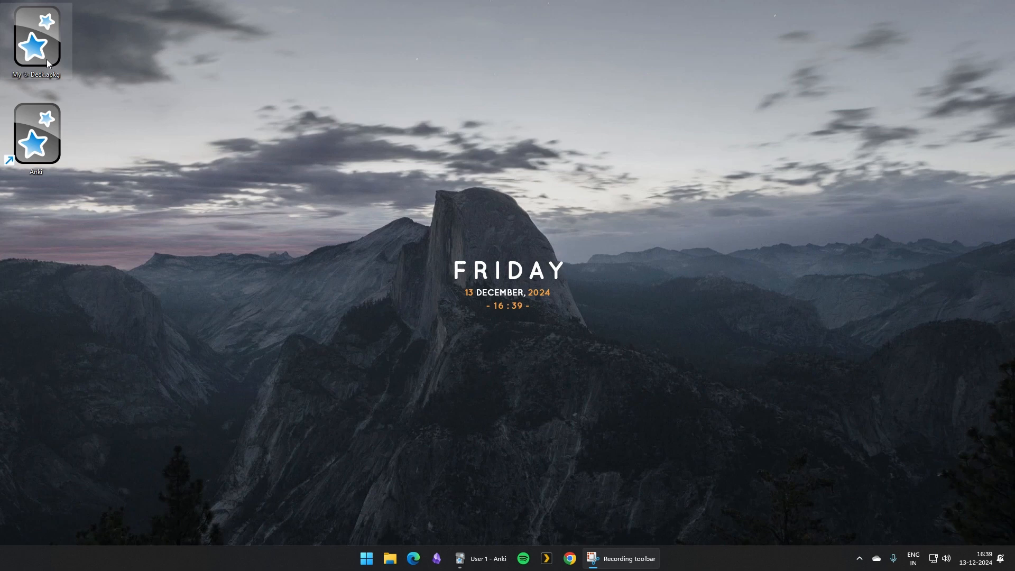
Open My Deck.apkg into a maximised Import File window with the Updates section expanded.
left_click_drag(37, 42, 37, 235)
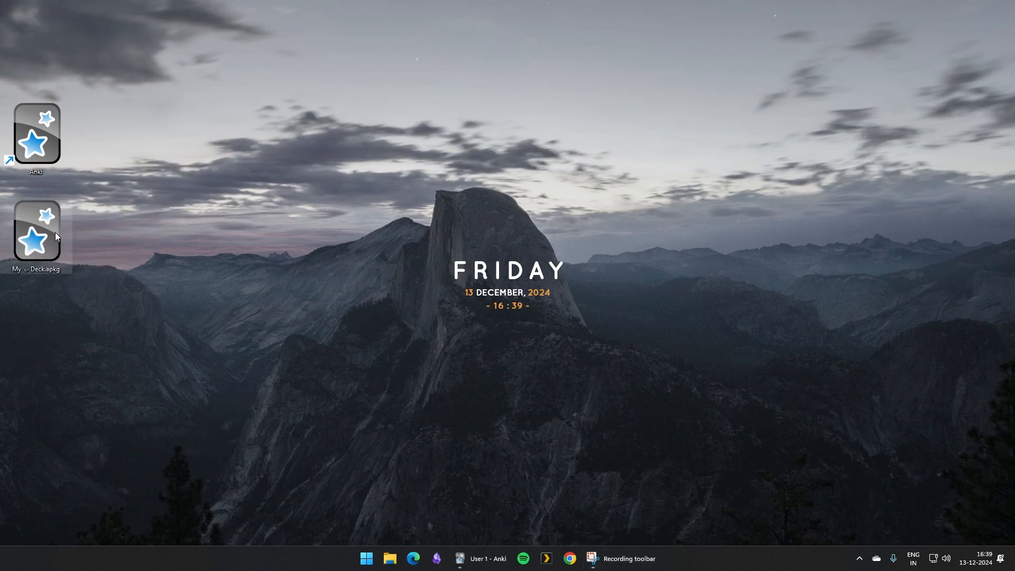
mouse_move(37, 233)
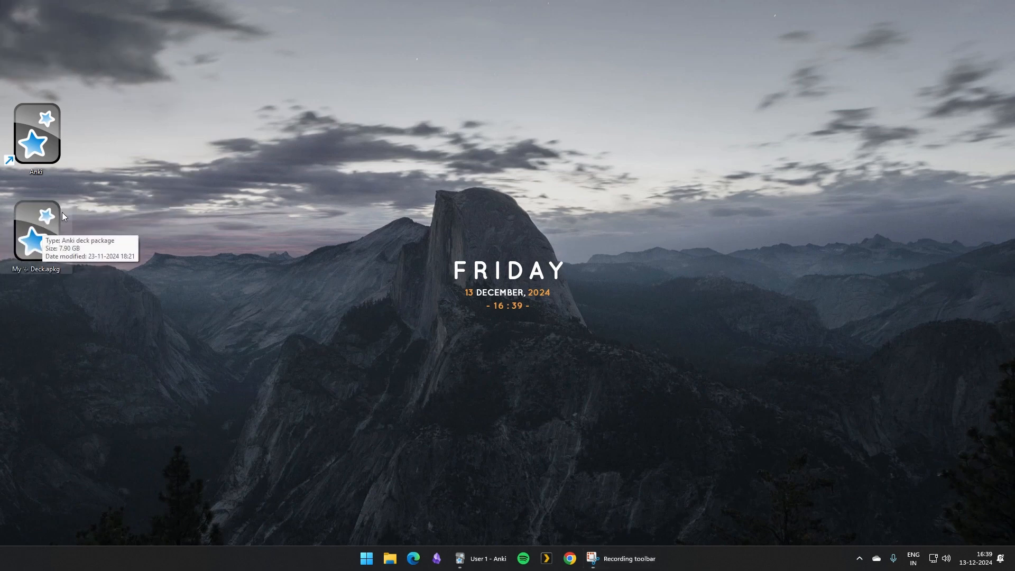
mouse_move(57, 224)
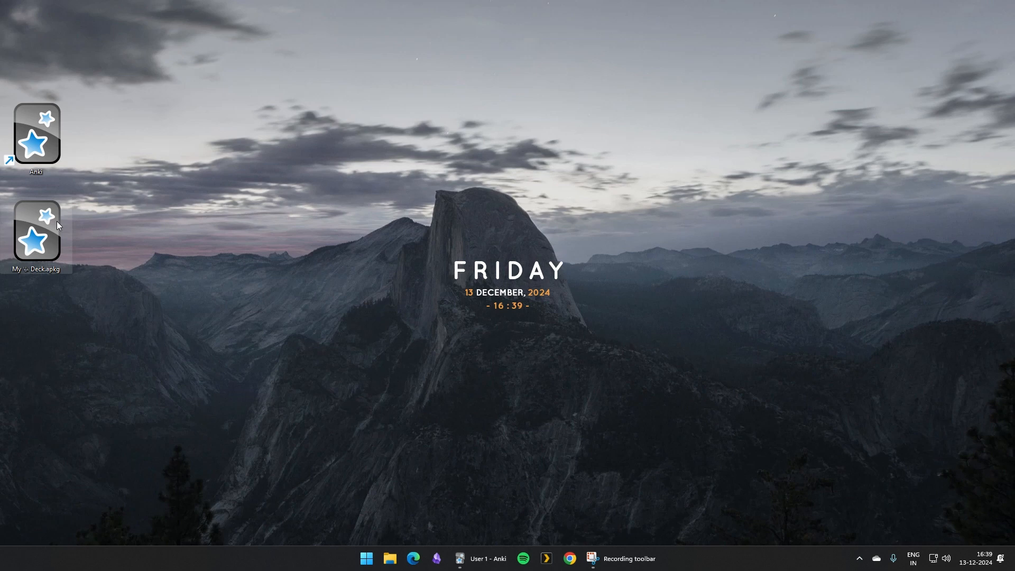
mouse_move(37, 235)
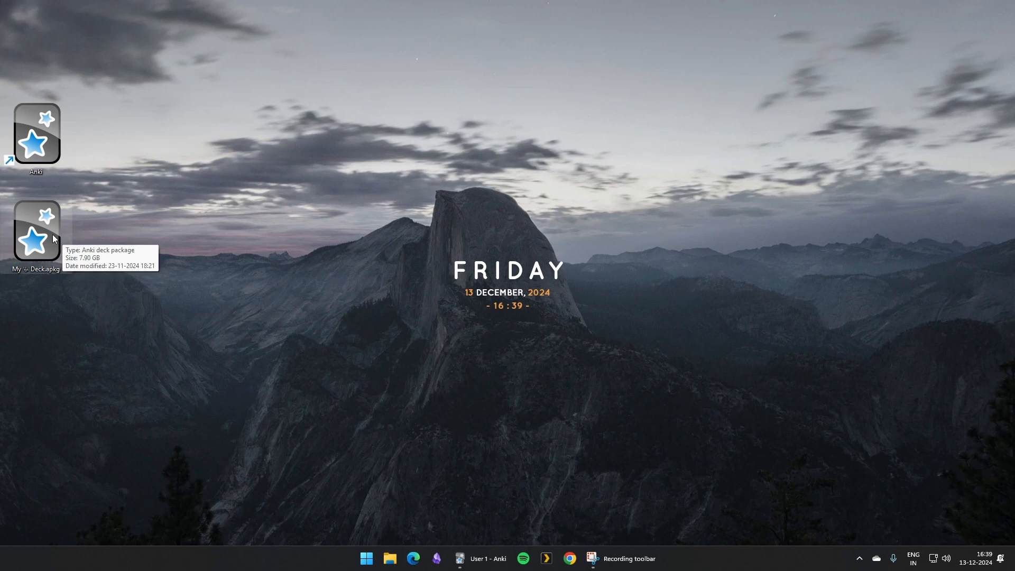
mouse_move(40, 243)
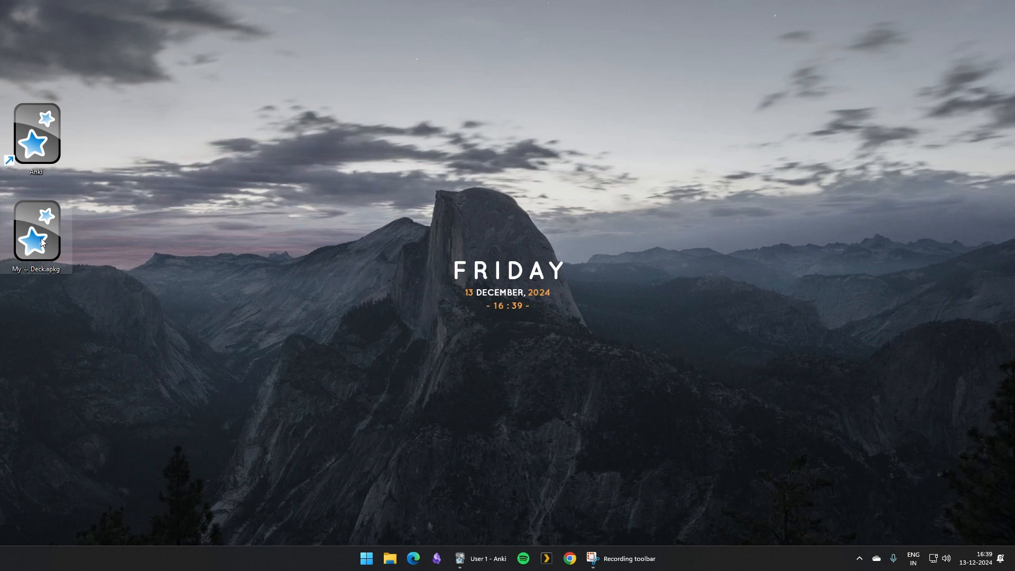
double_click(37, 235)
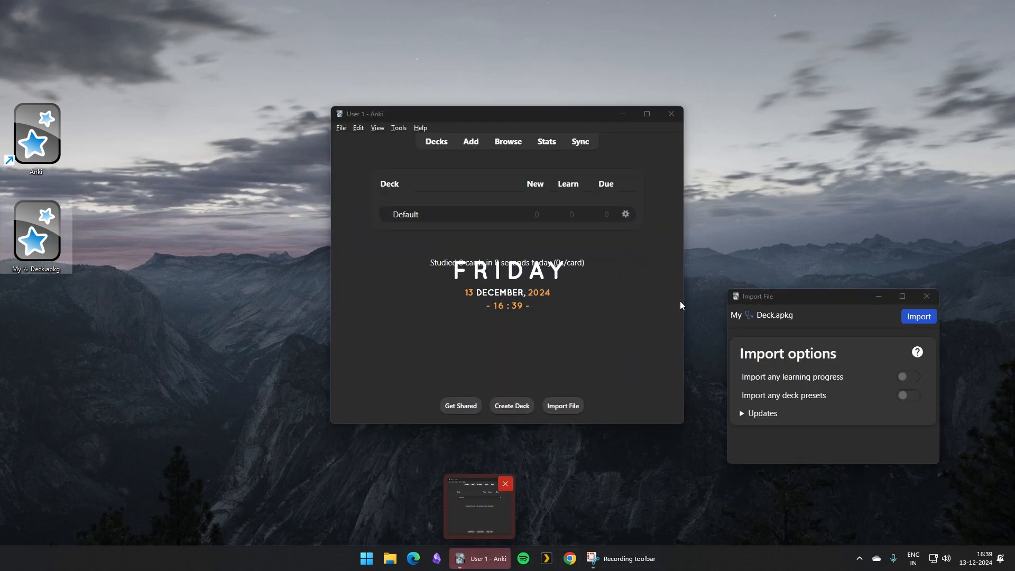
left_click(901, 296)
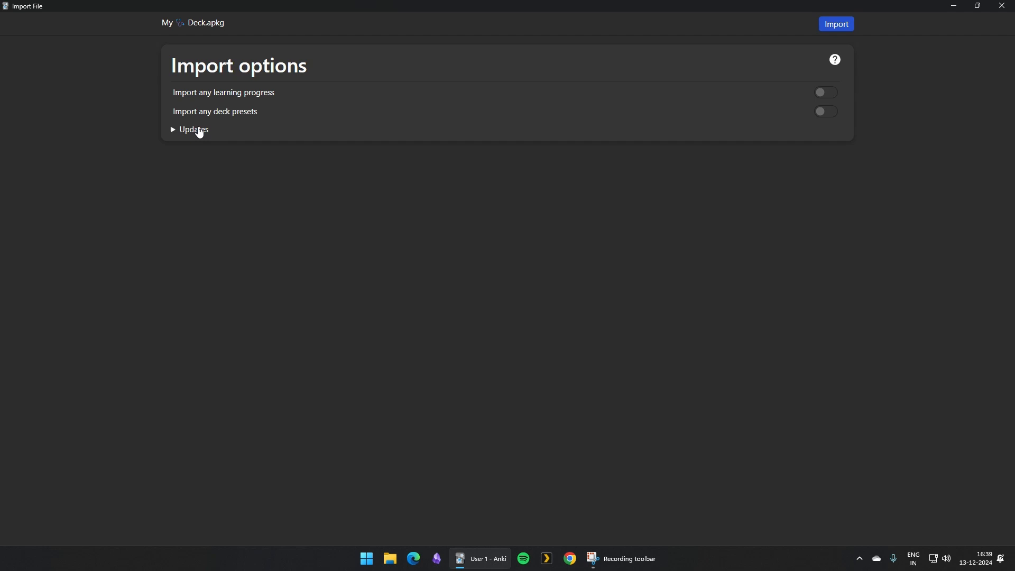
left_click(192, 129)
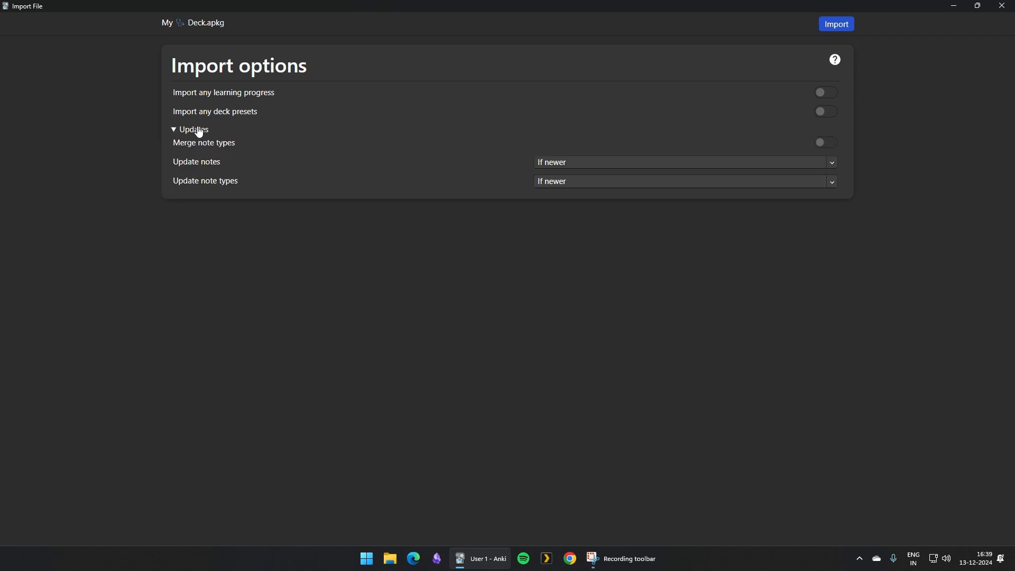
mouse_move(221, 179)
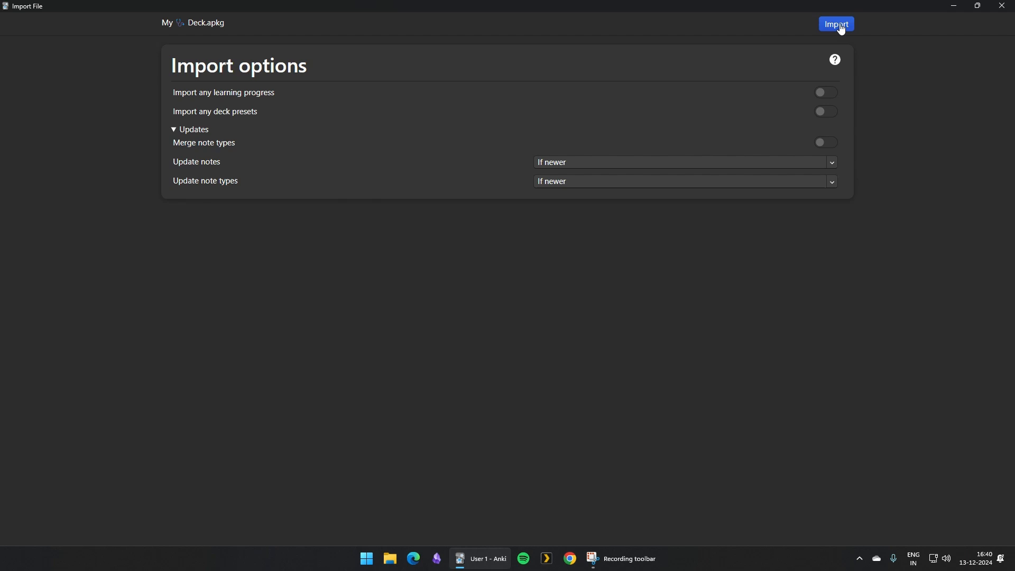
Run the import so all 115,962 notes are added as new, then review the Details list.
left_click(835, 24)
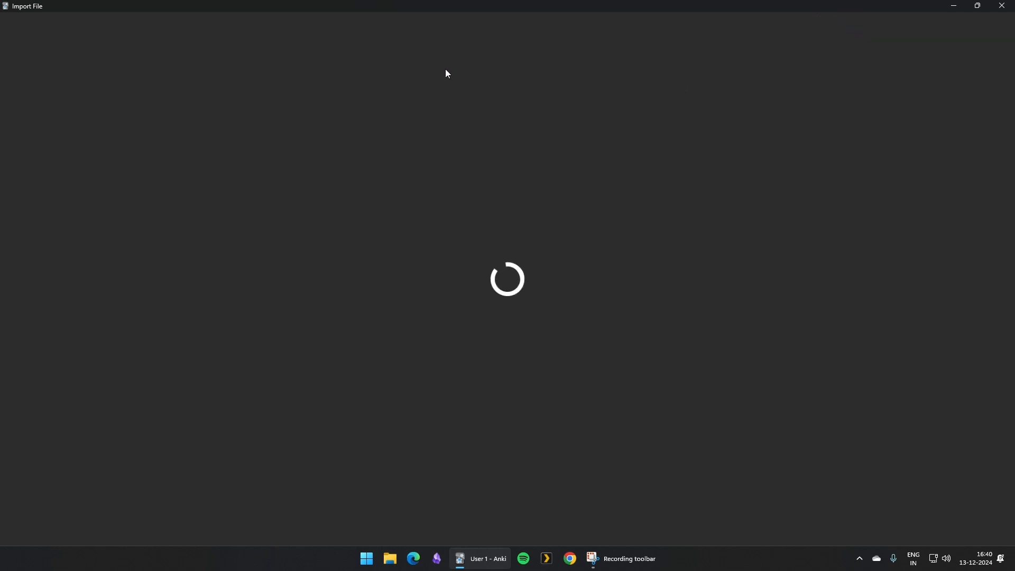
mouse_move(479, 558)
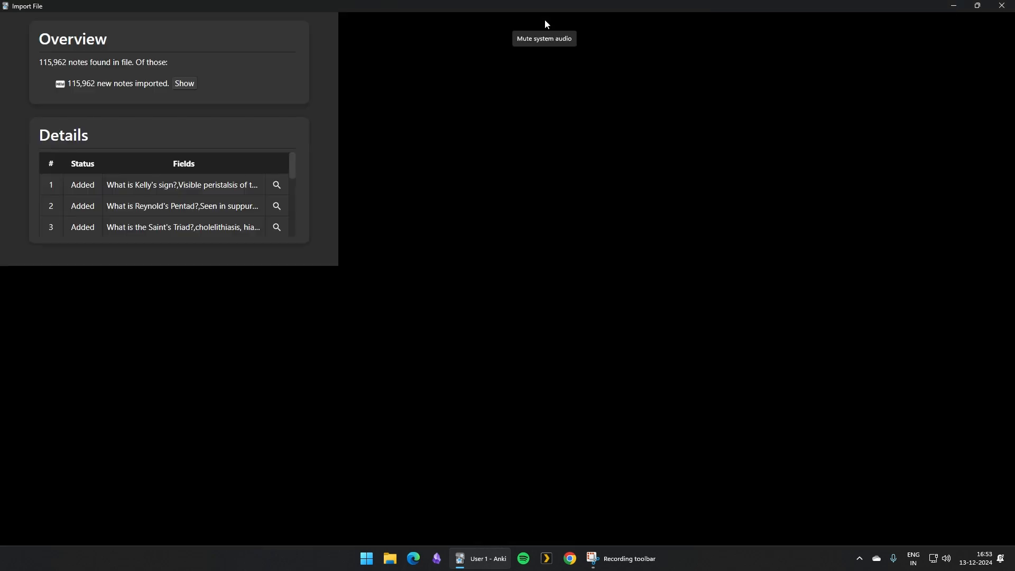
mouse_move(154, 17)
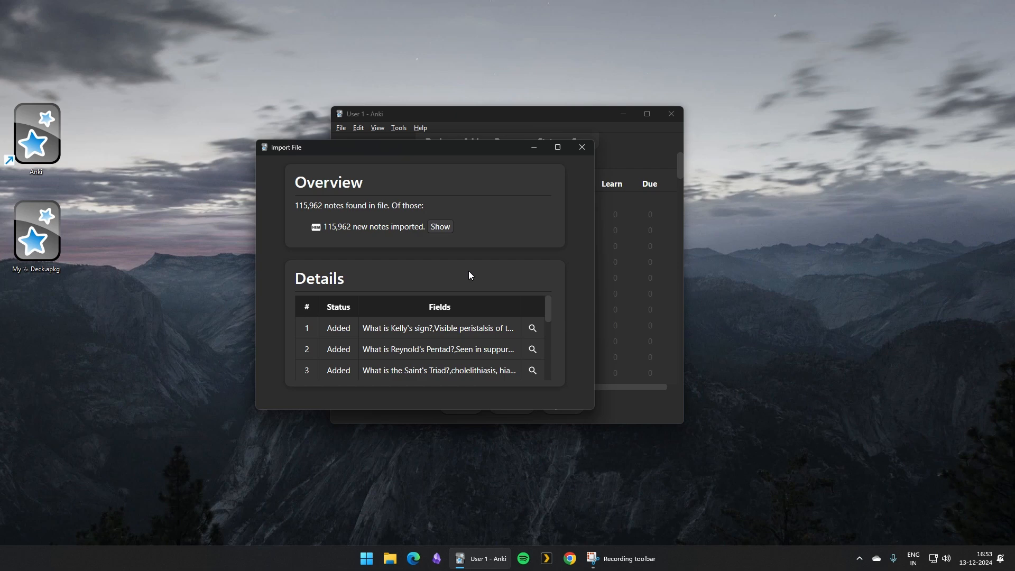
scroll("down", 3)
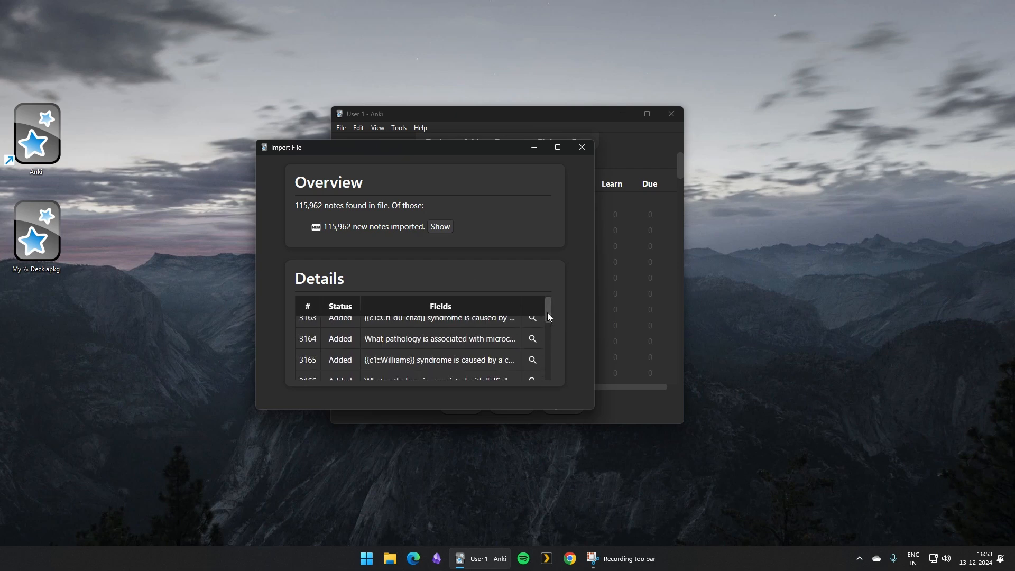
scroll("down", 3)
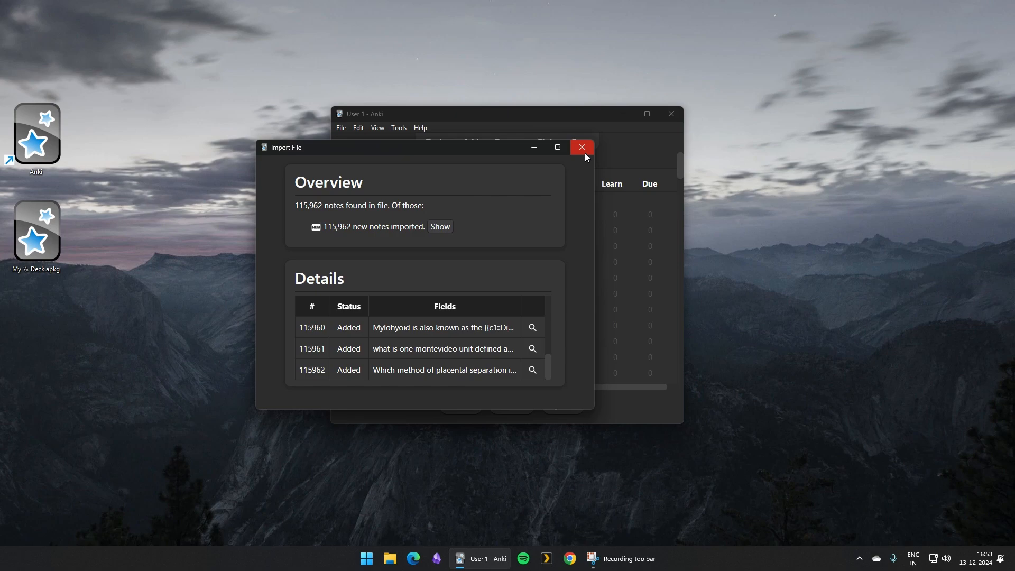
Close the import summary and collapse $I_Anki, Anatomy and then My Deck in the deck list.
left_click(581, 148)
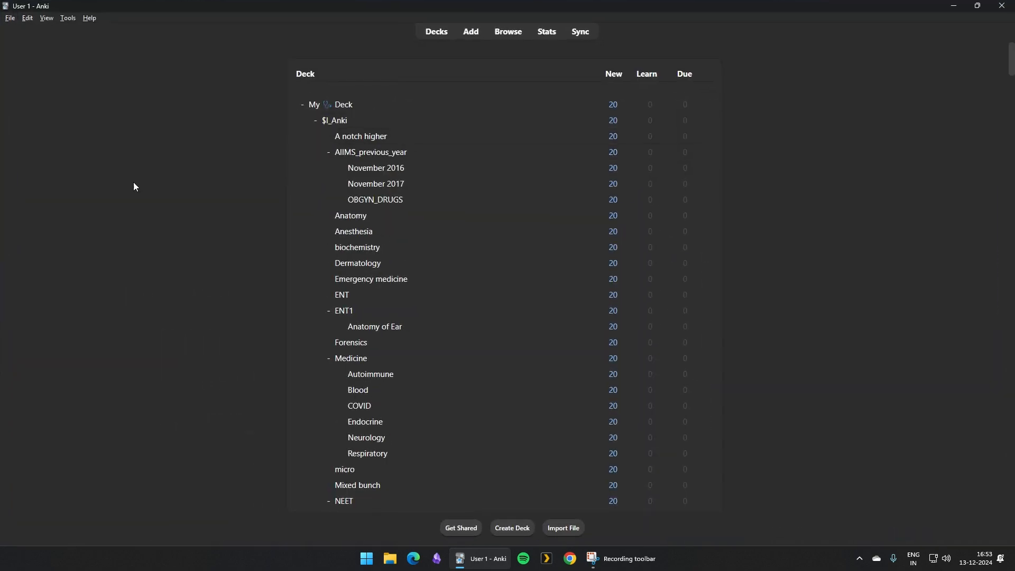
scroll("down", 3)
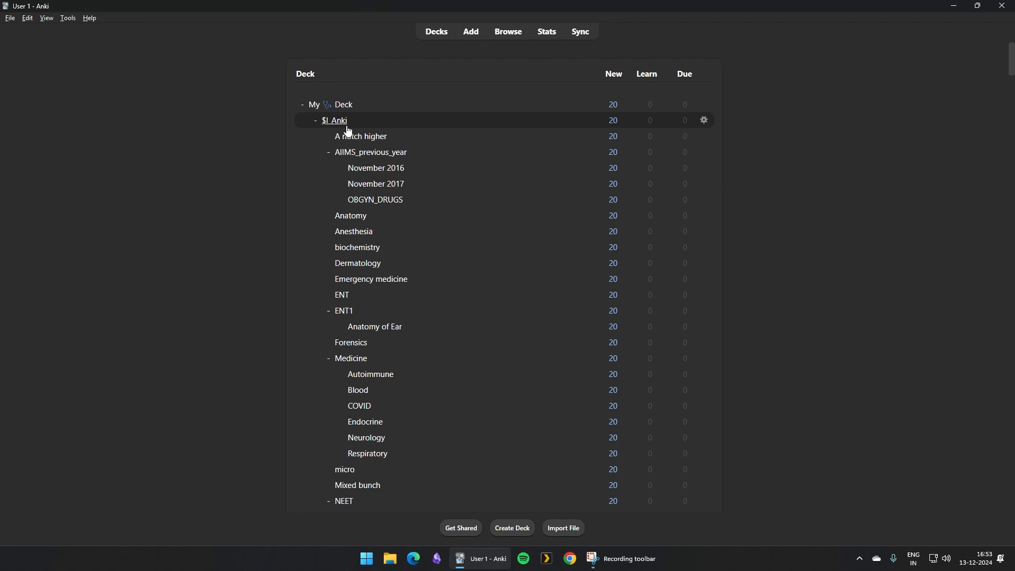
left_click(316, 121)
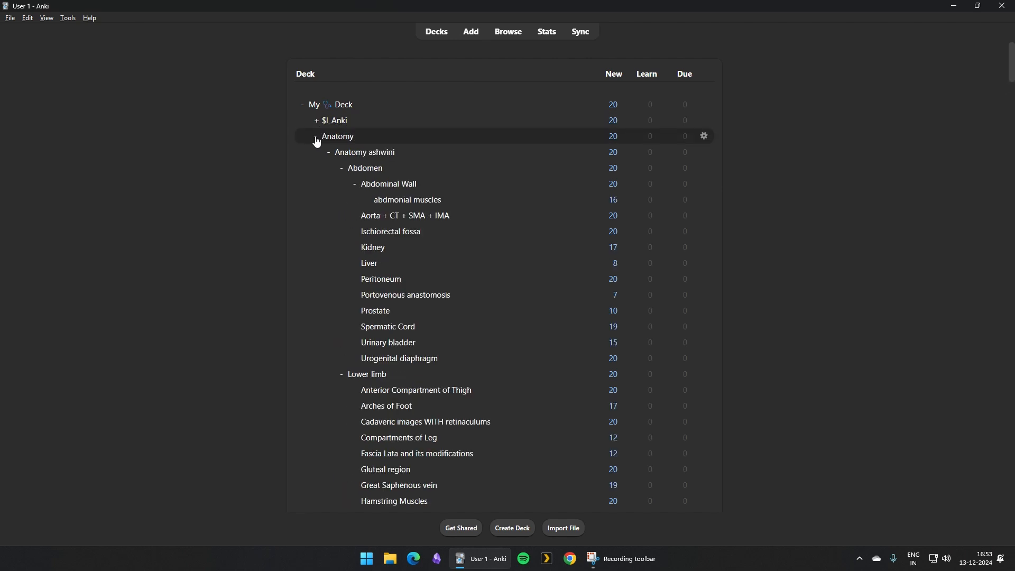
left_click(316, 137)
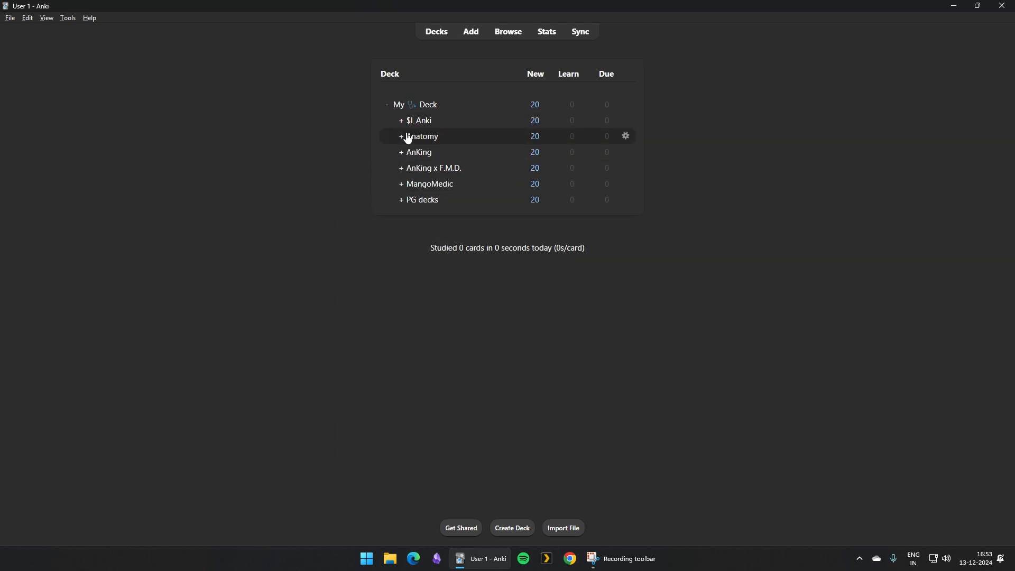
mouse_move(393, 112)
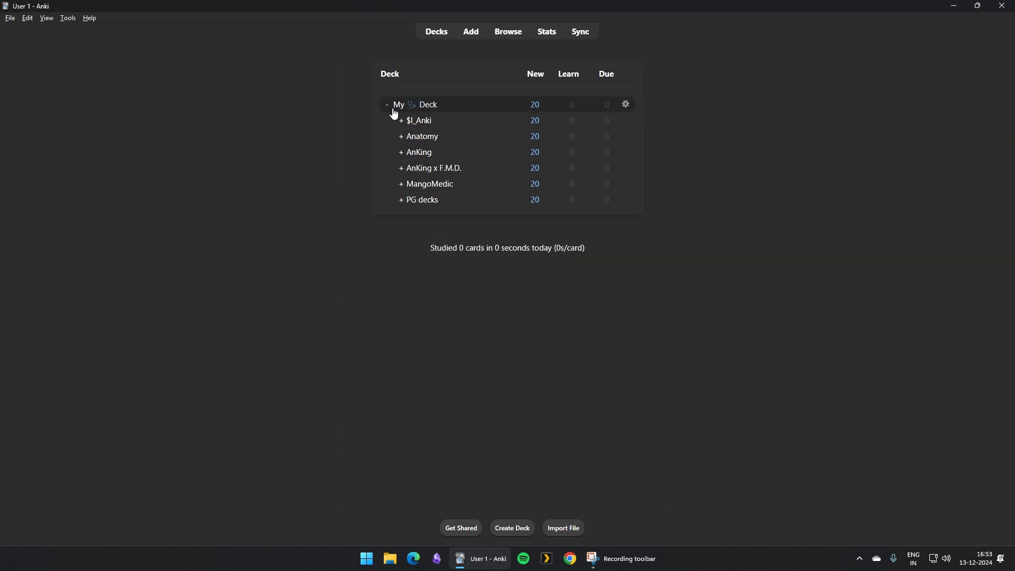
left_click(387, 105)
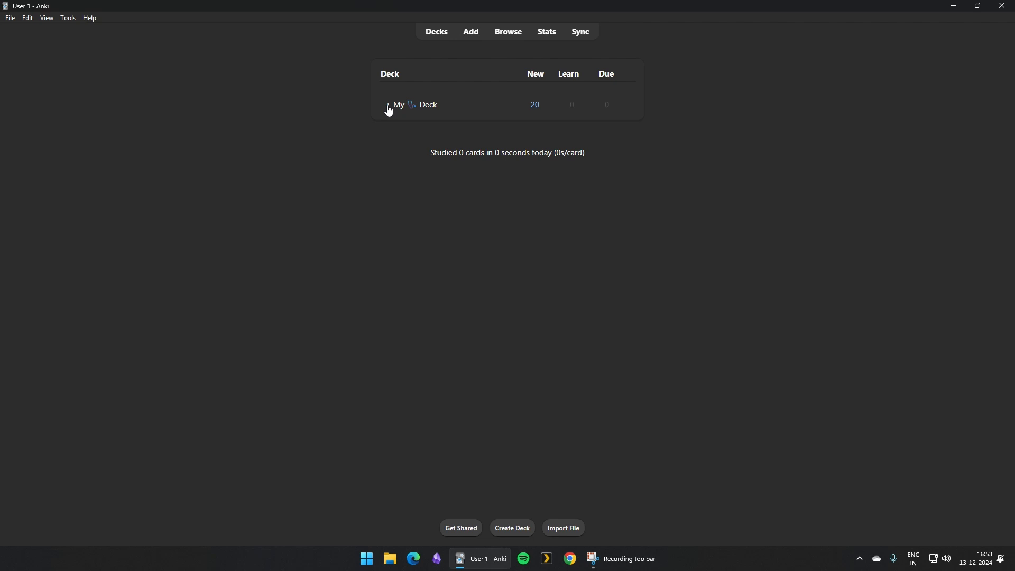
mouse_move(517, 116)
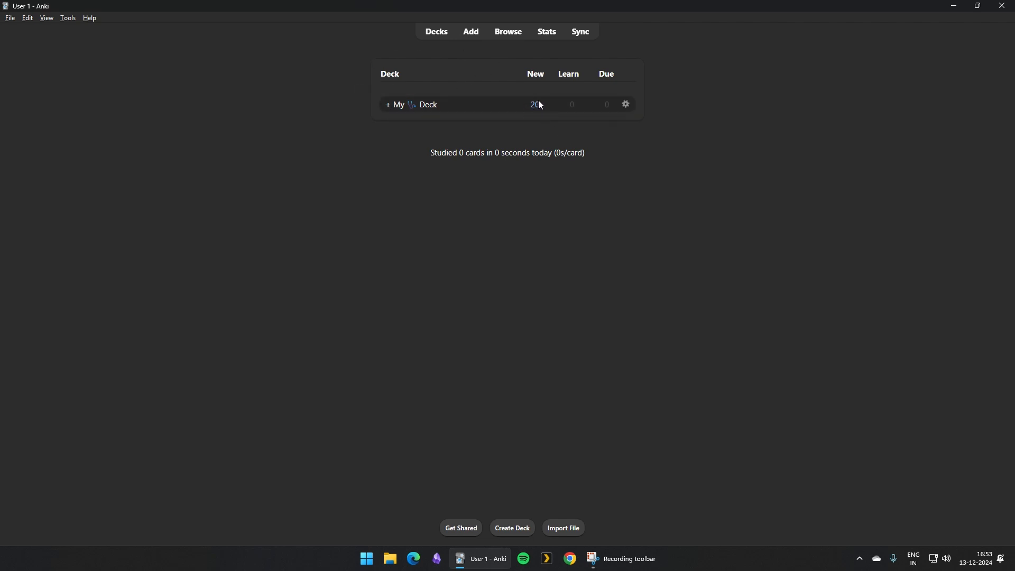
mouse_move(495, 101)
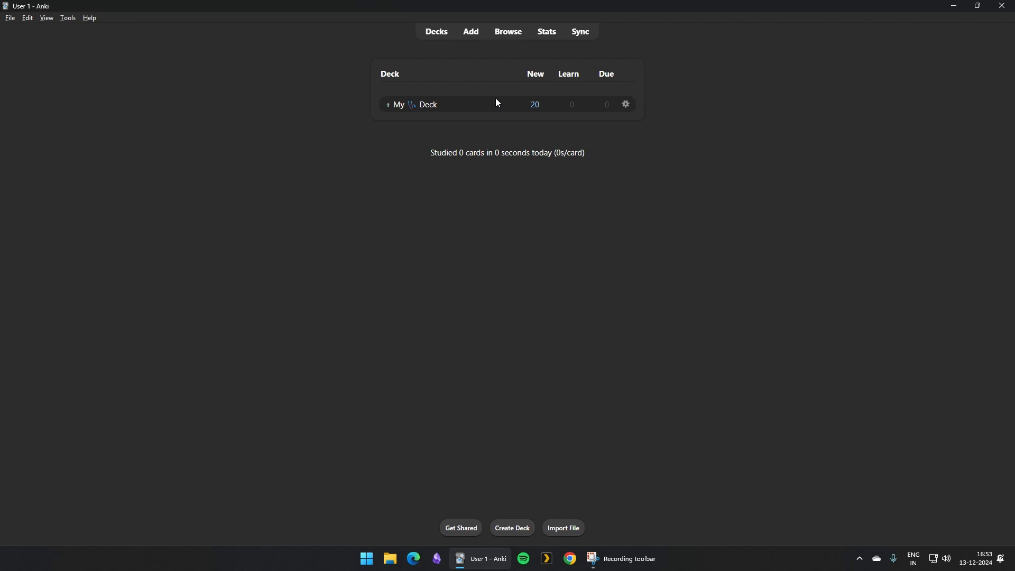
mouse_move(516, 129)
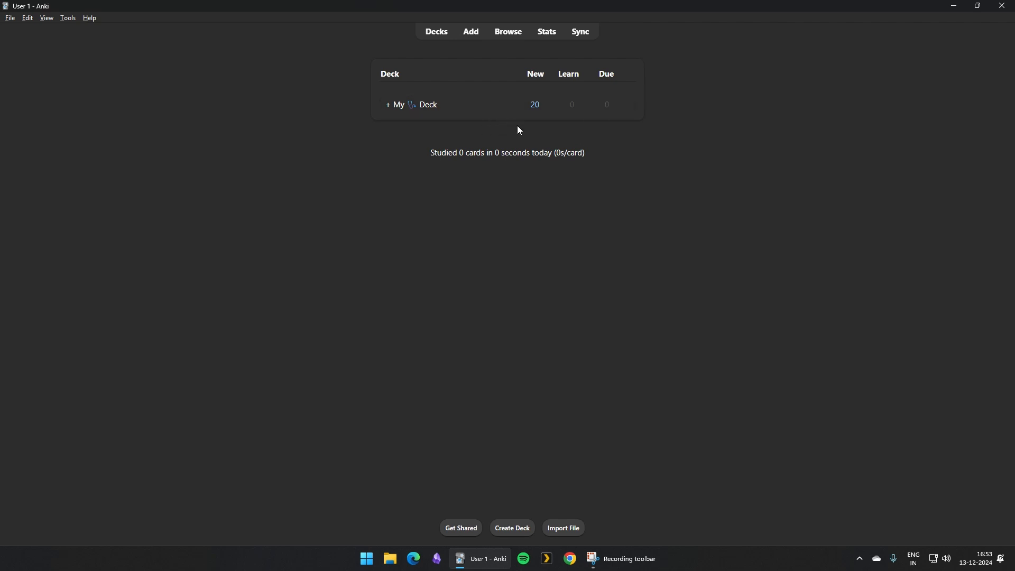
mouse_move(625, 104)
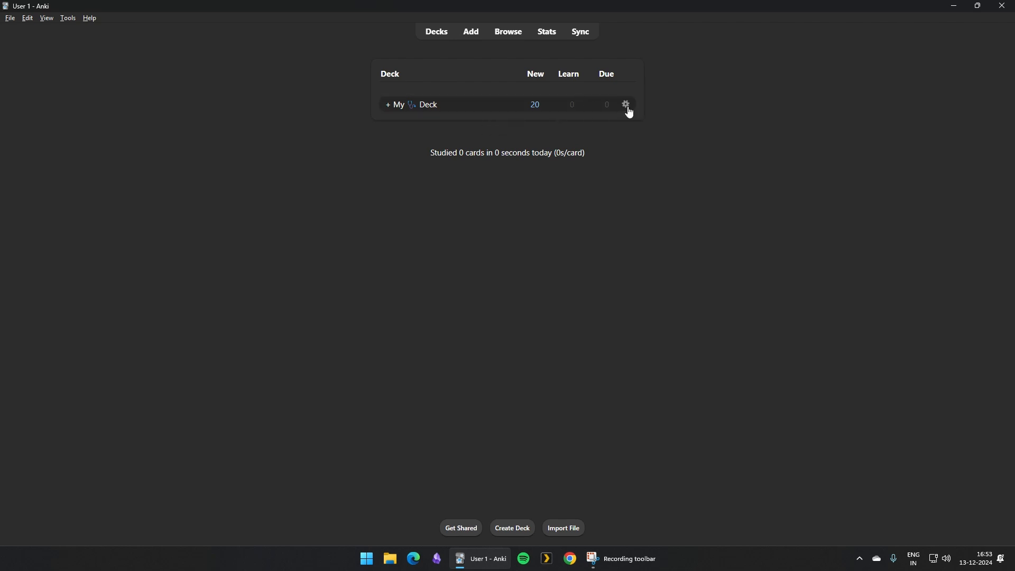
In My Deck's options set daily limits 9999, learning steps 25m 1d, graduating 4, easy interval 7.
left_click(625, 104)
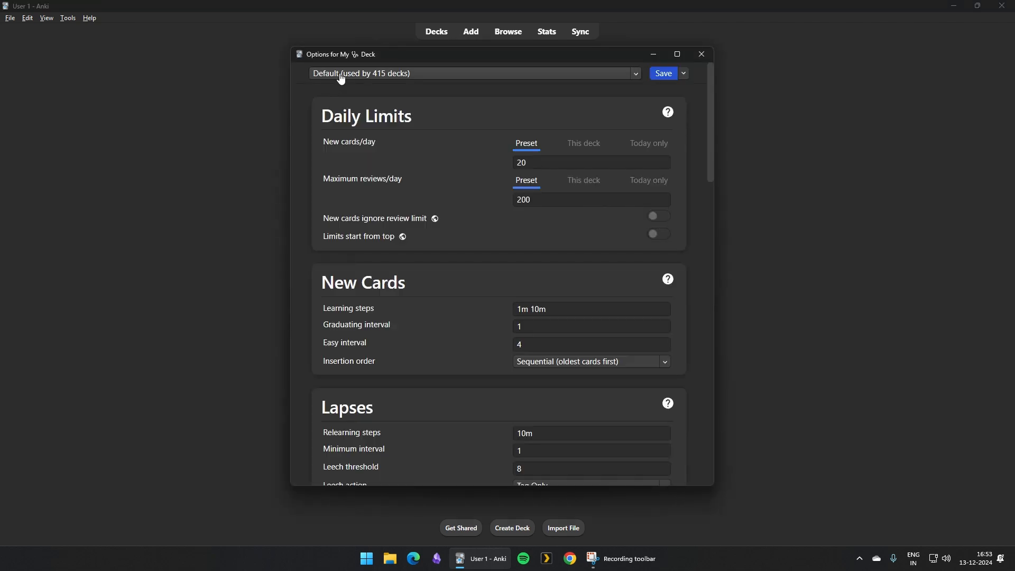
mouse_move(318, 83)
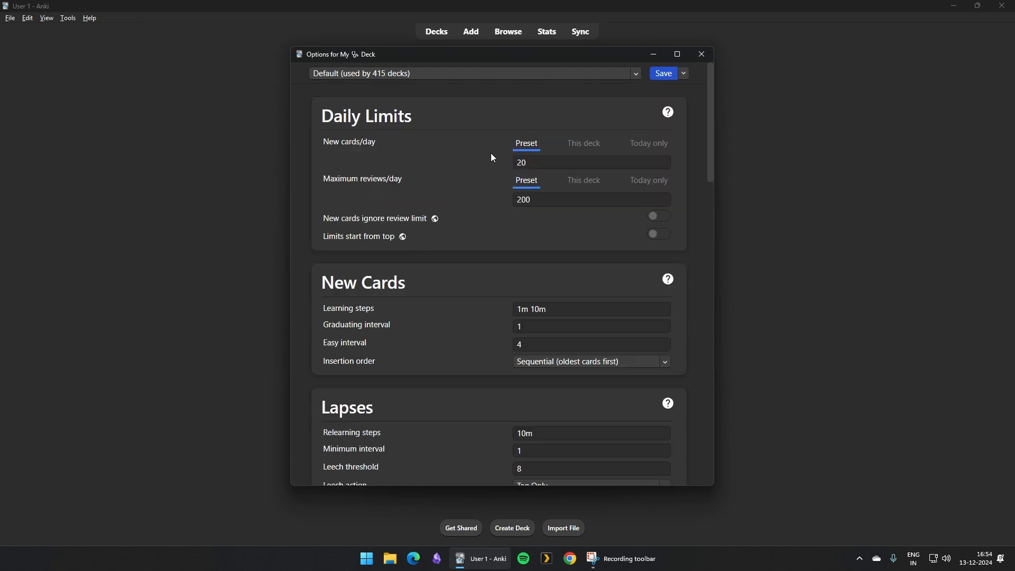
left_click(583, 162)
type("9999")
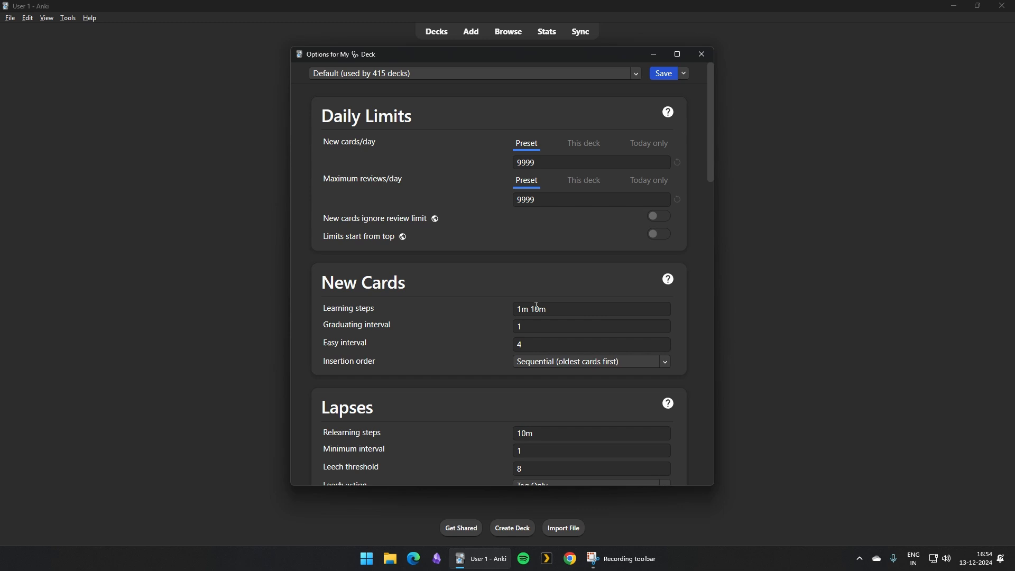
left_click(590, 308)
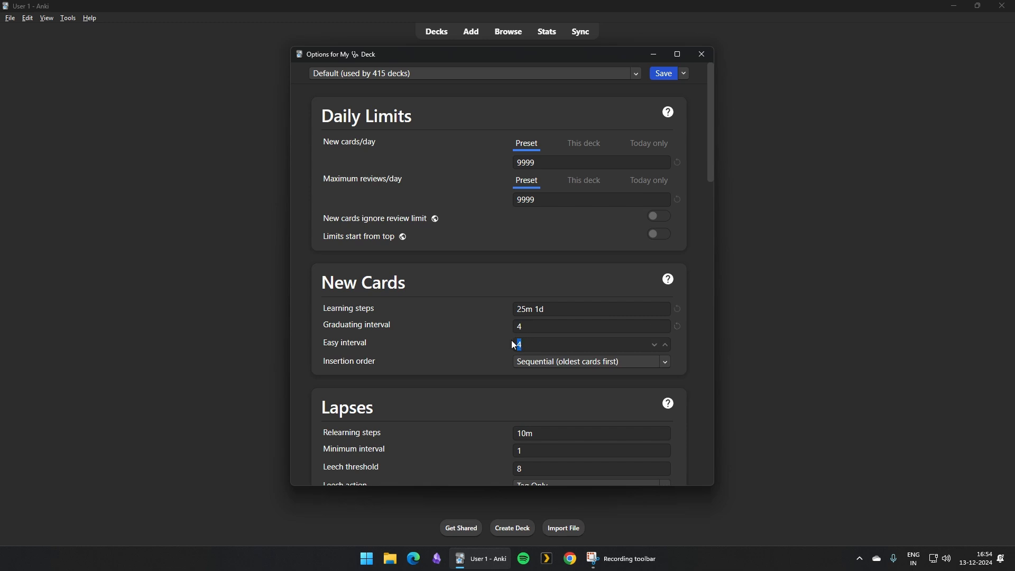
type("7")
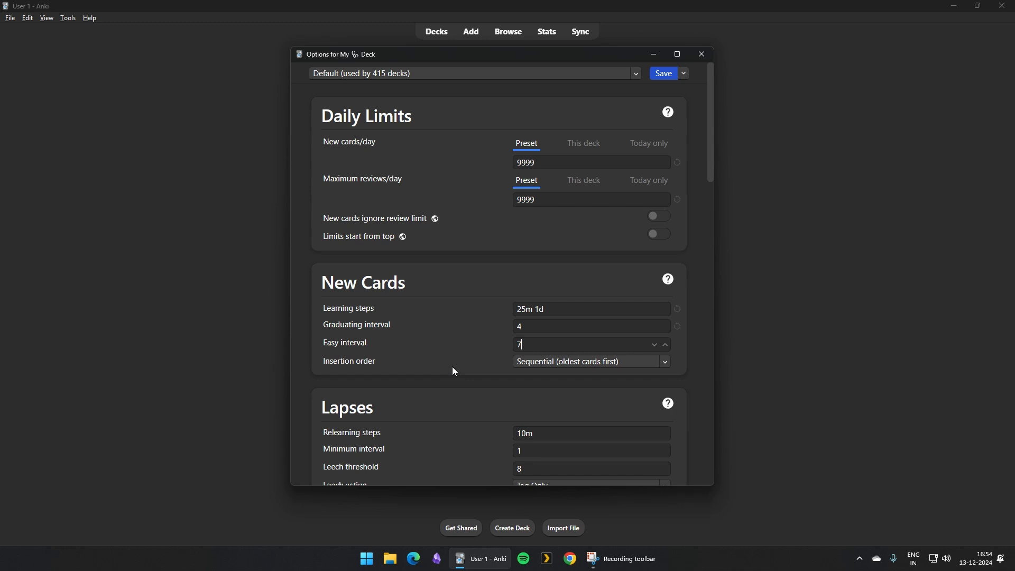
scroll("down", 3)
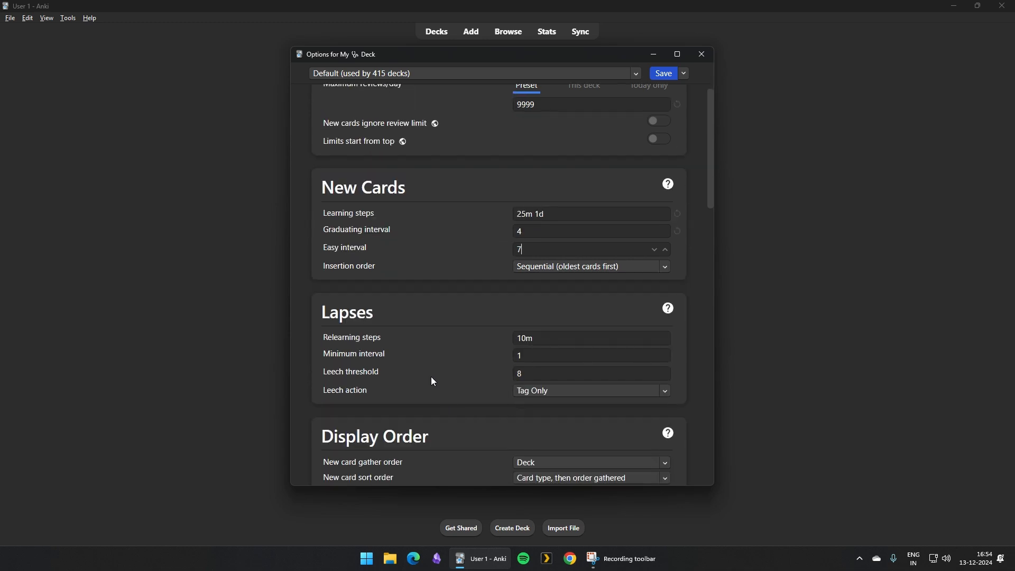
scroll("down", 3)
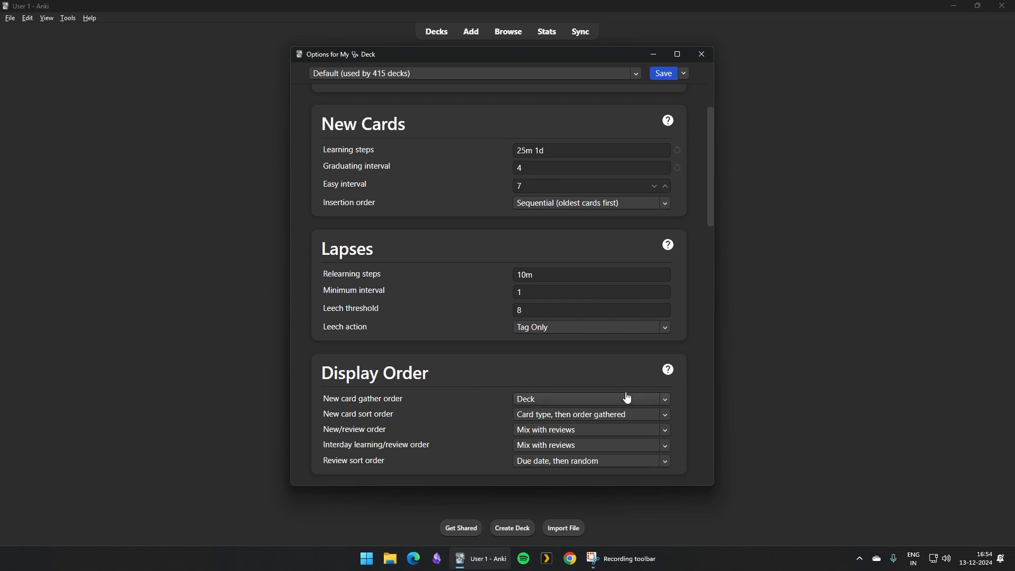
scroll("down", 3)
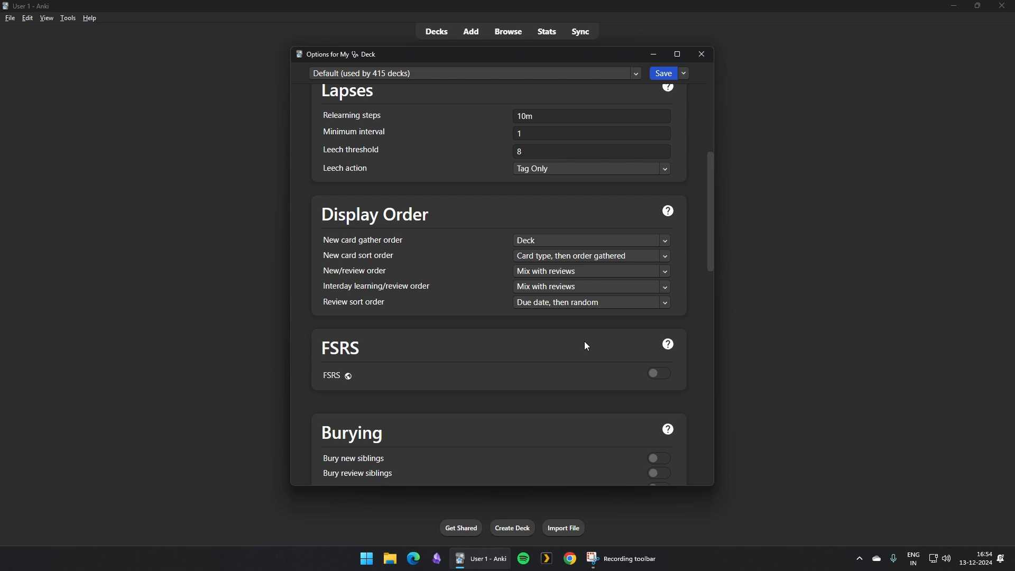
scroll("down", 3)
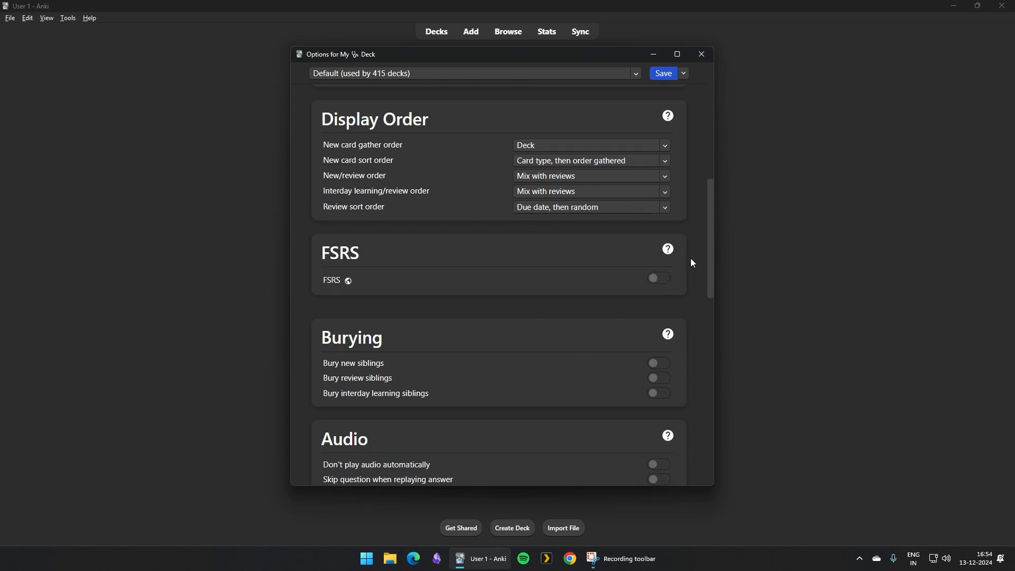
scroll("down", 3)
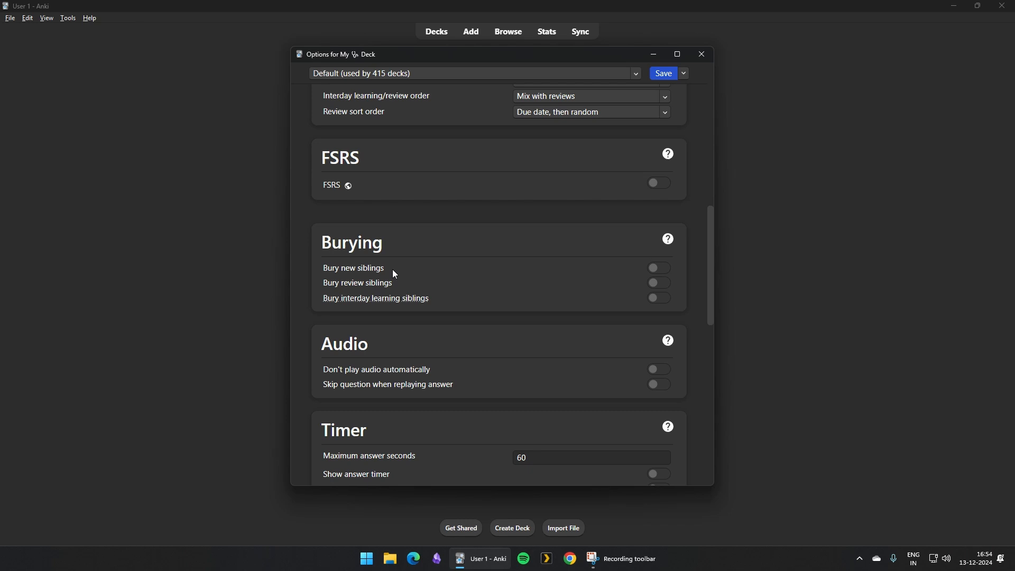
Enable FSRS for the preset and set the maximum interval to 3650 days.
left_click(658, 183)
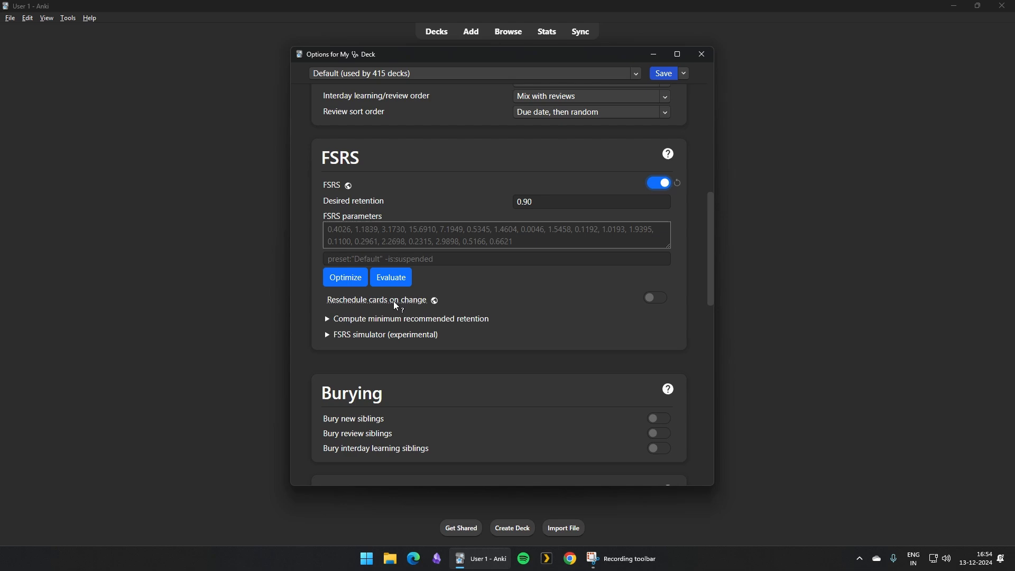
mouse_move(355, 361)
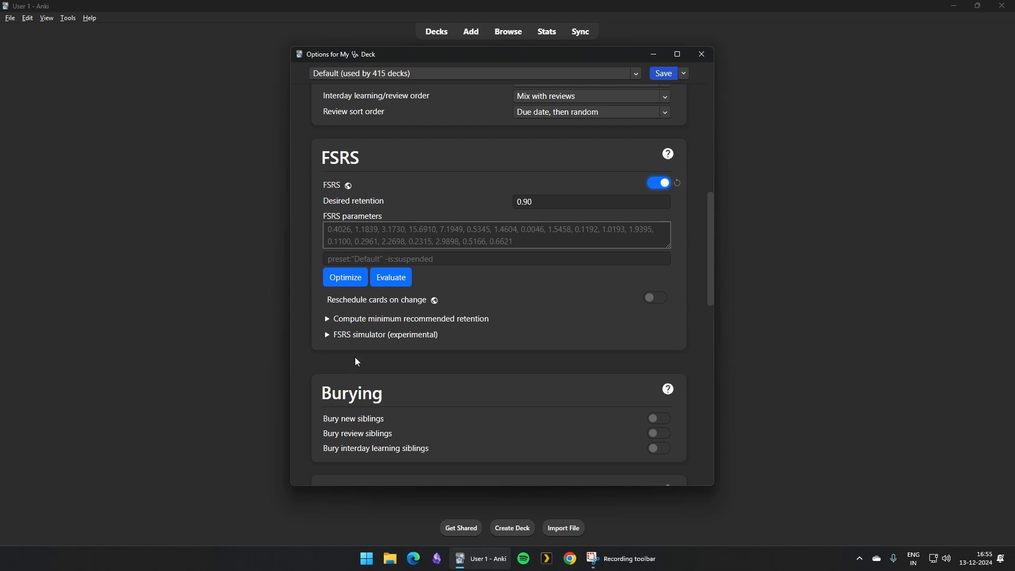
scroll("down", 3)
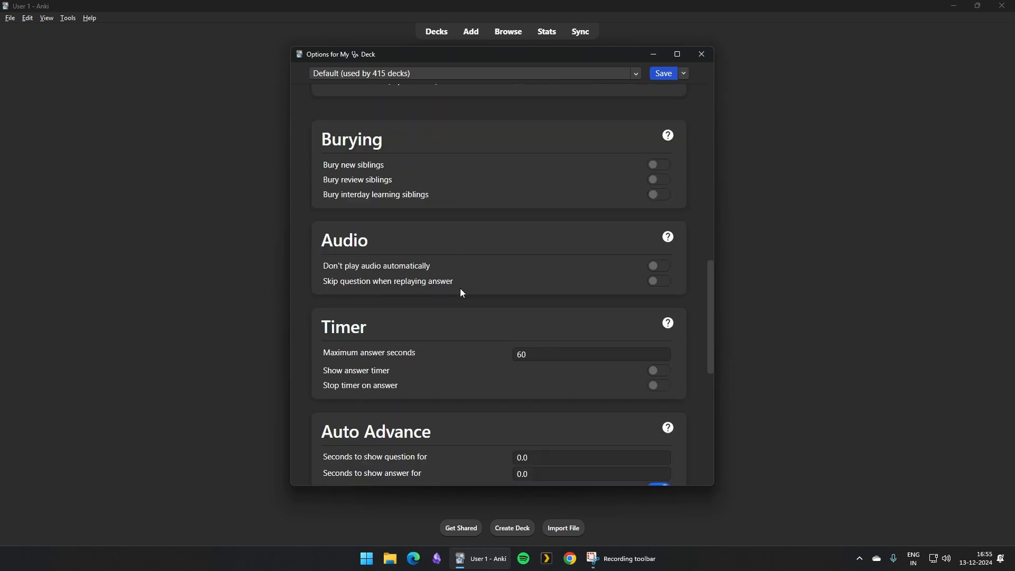
scroll("down", 3)
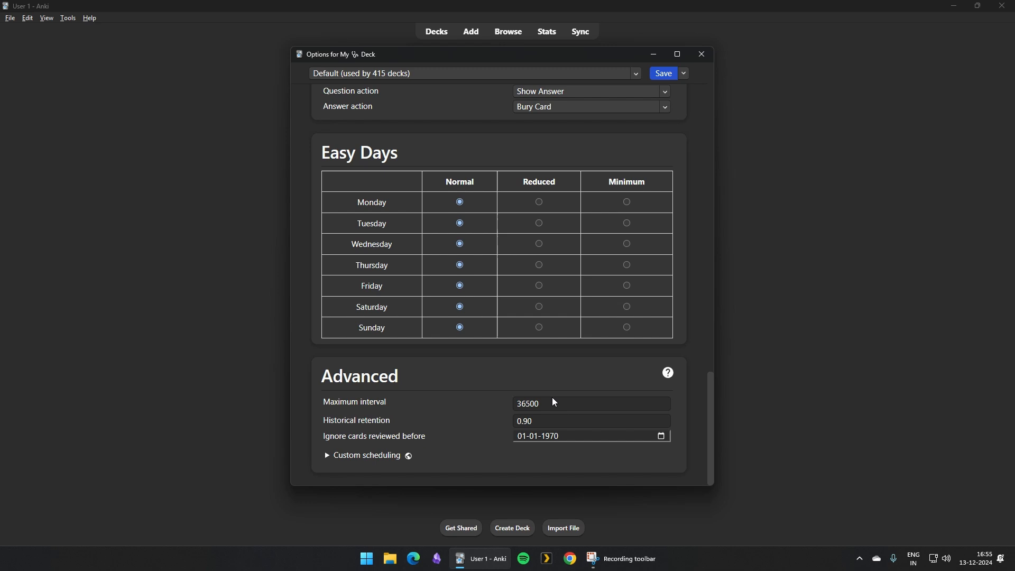
type("365")
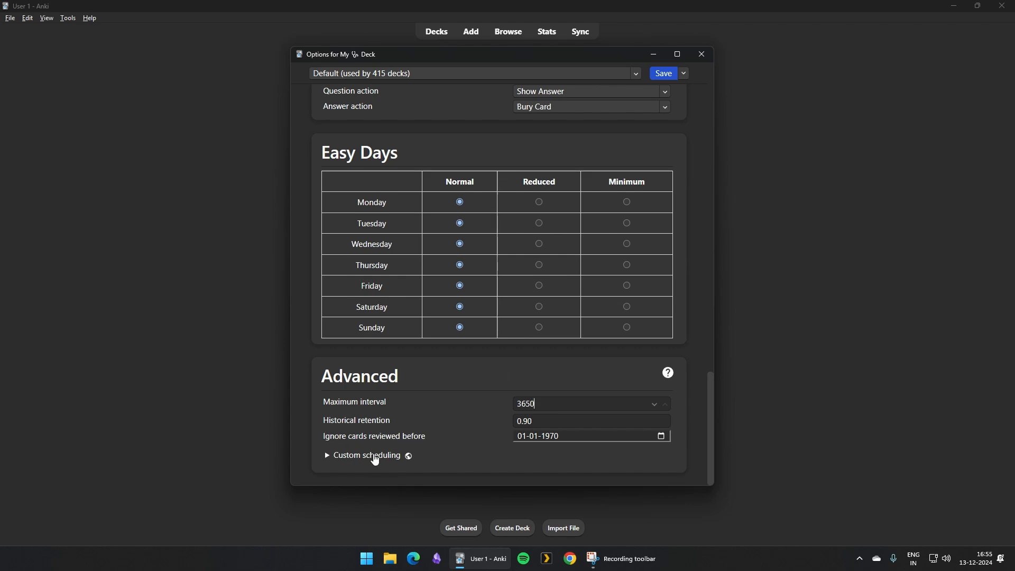
left_click(366, 454)
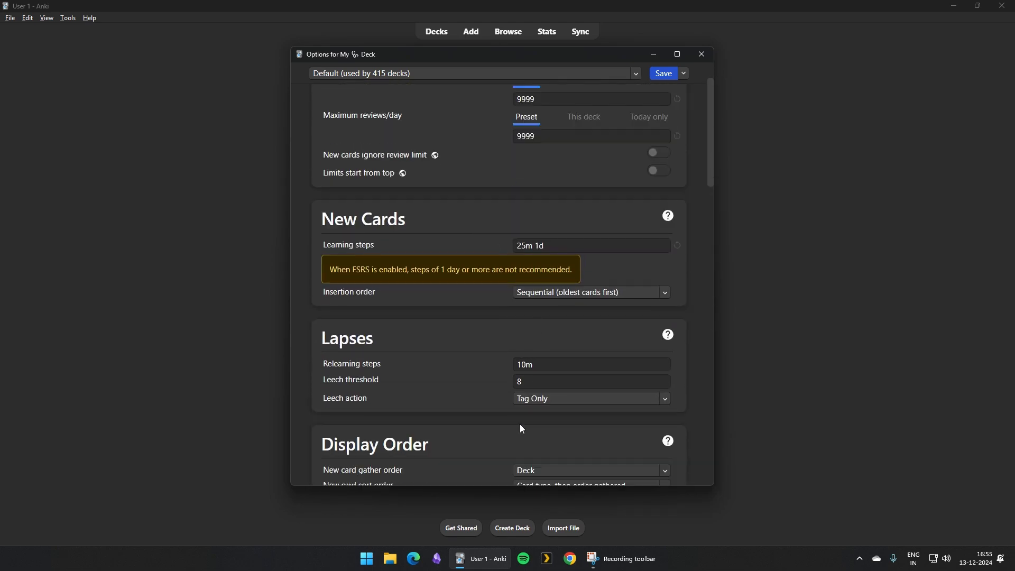
Set relearning steps to 2m and New/review order to Show after reviews.
left_click(590, 364)
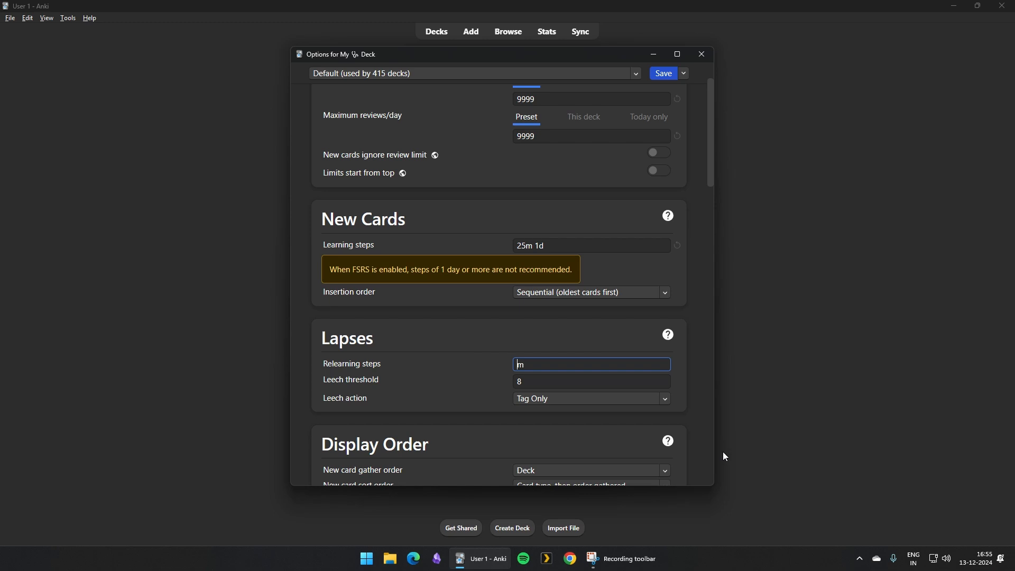
type("2")
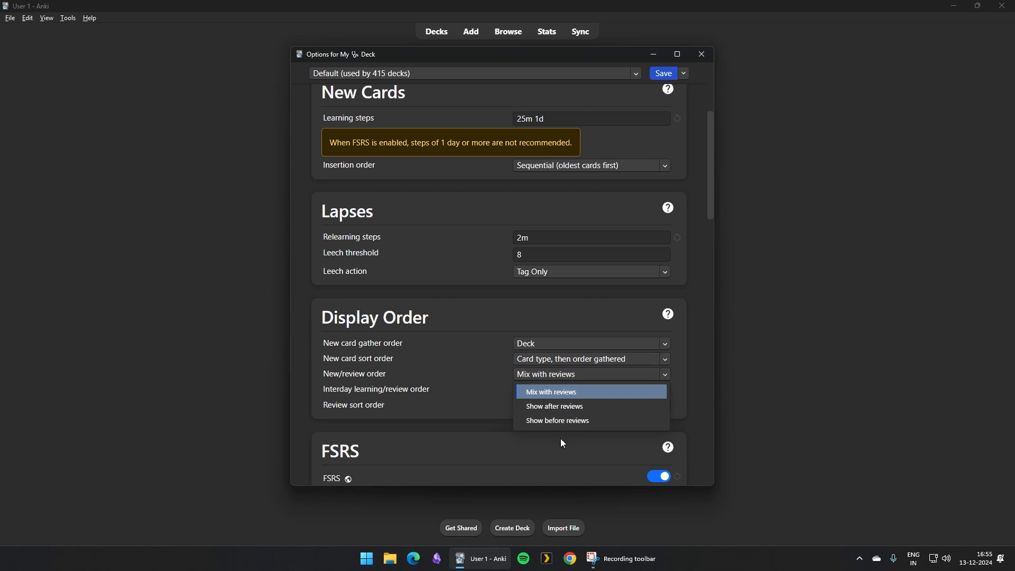
left_click(552, 406)
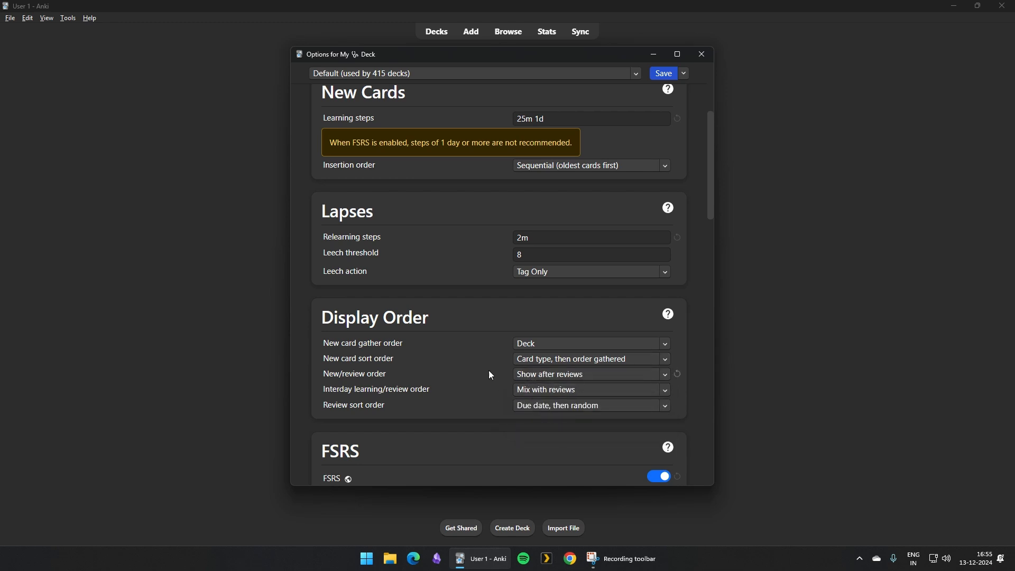
mouse_move(370, 375)
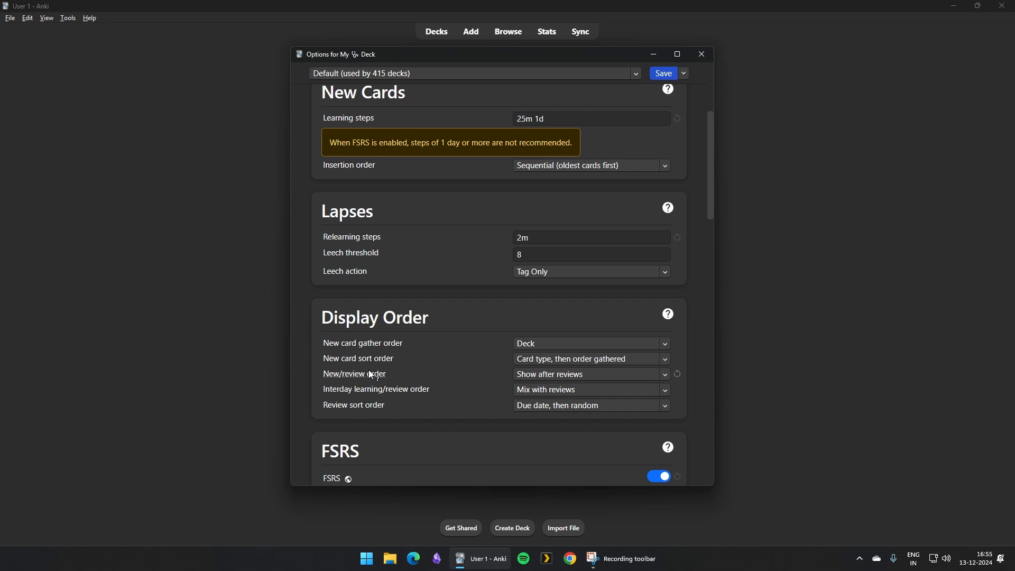
mouse_move(691, 184)
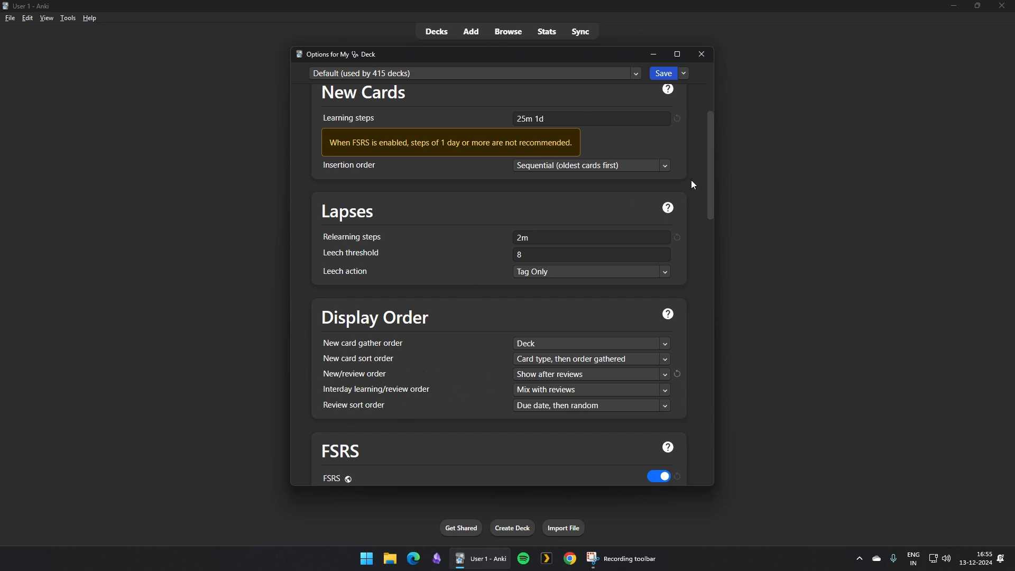
scroll("up", 3)
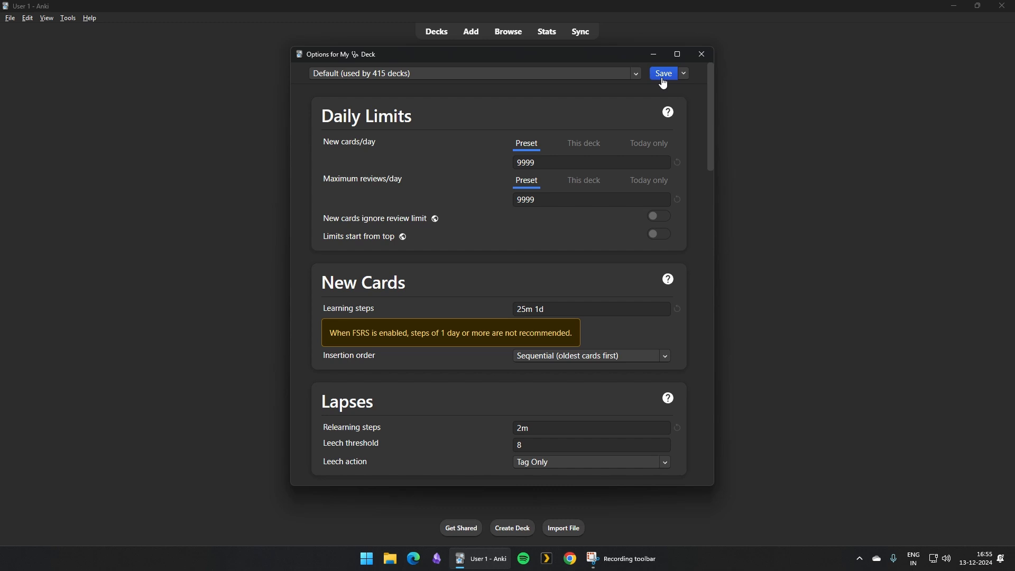
Save the preset so the deck list shows 9999 new cards, then open the Browser.
left_click(663, 73)
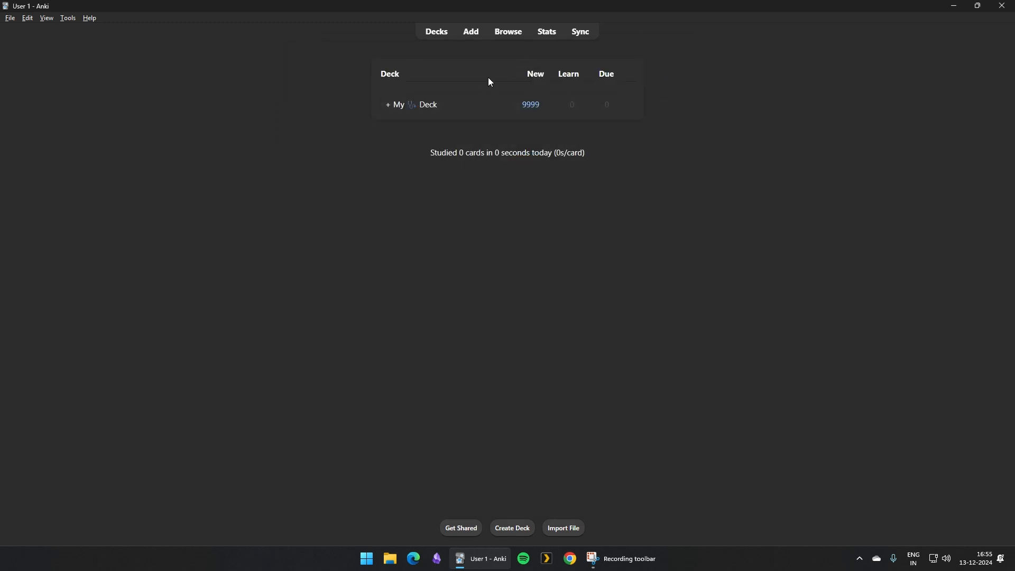
mouse_move(539, 118)
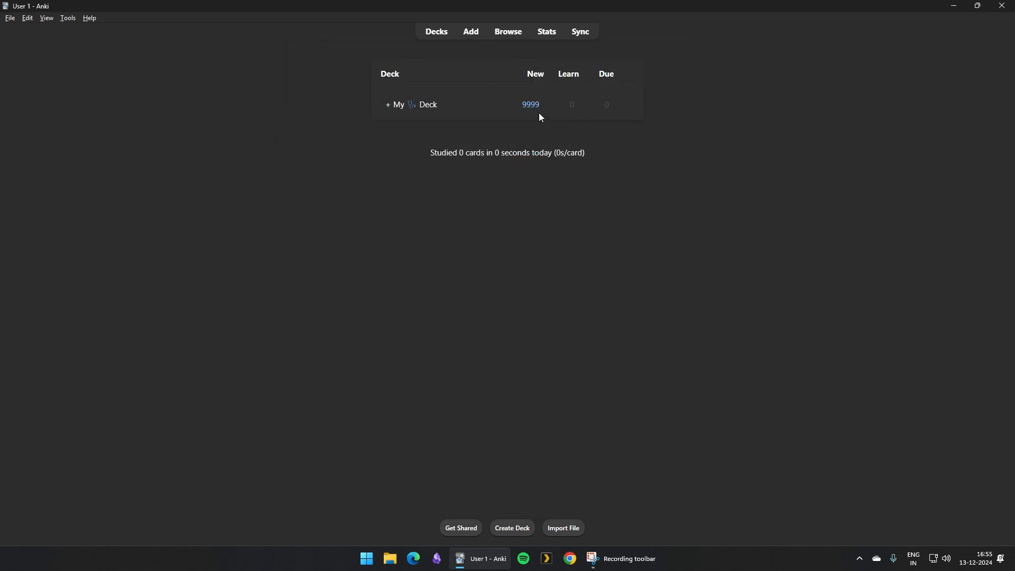
mouse_move(508, 124)
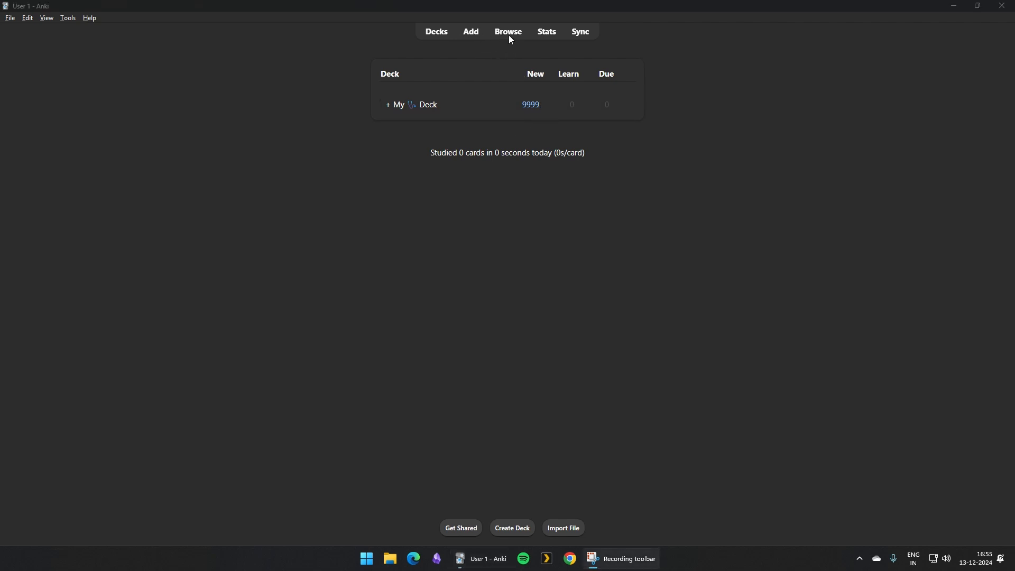
mouse_move(514, 40)
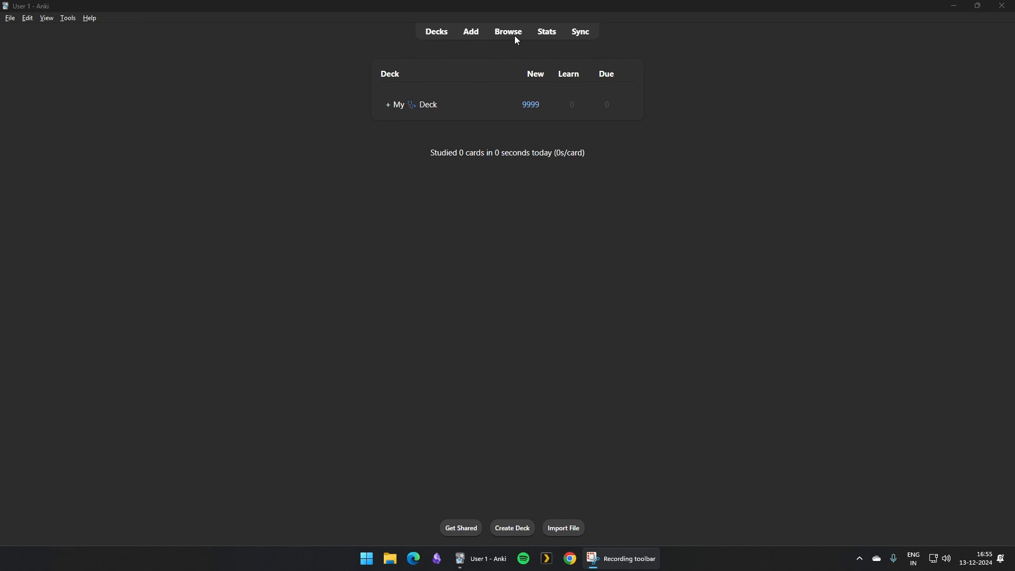
left_click(975, 6)
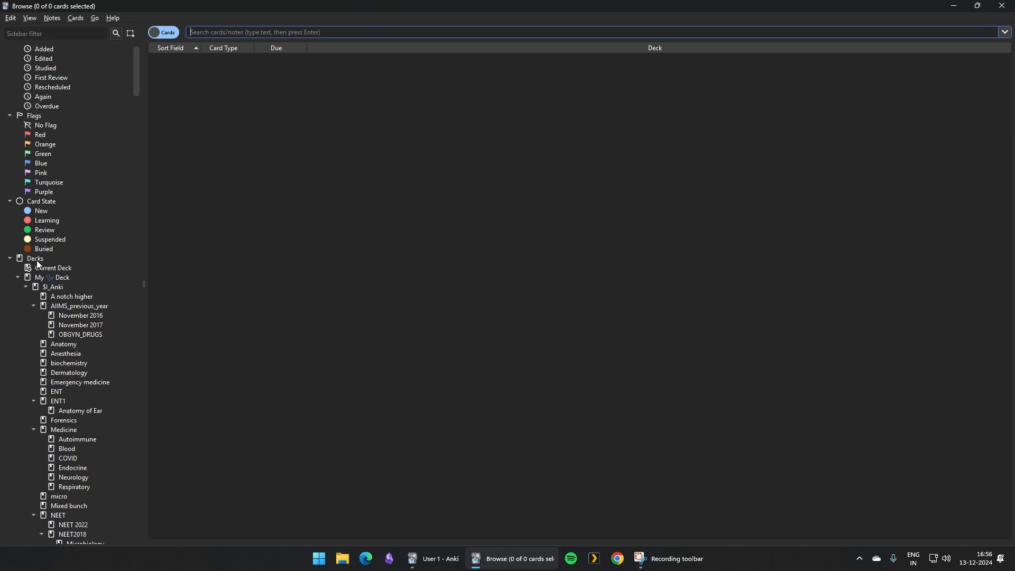
Search deck:* to list all 145,559 cards and preview a couple of rows.
left_click(34, 258)
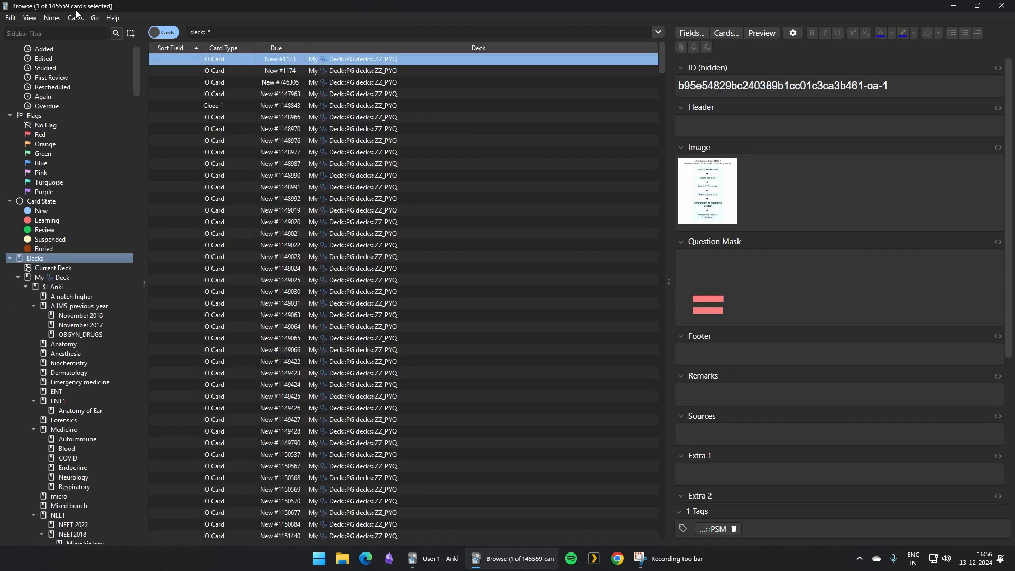
left_click(356, 141)
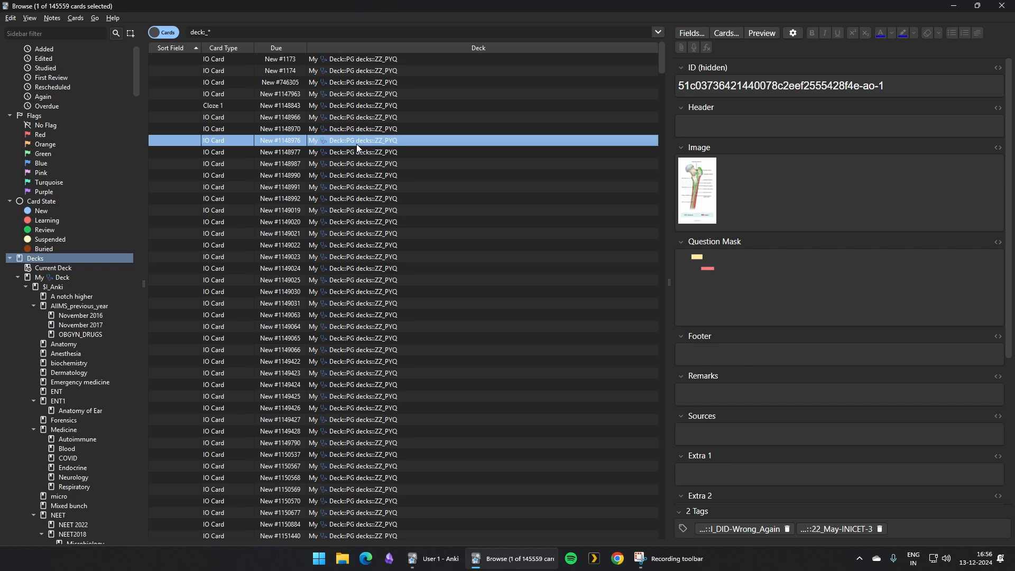
mouse_move(403, 233)
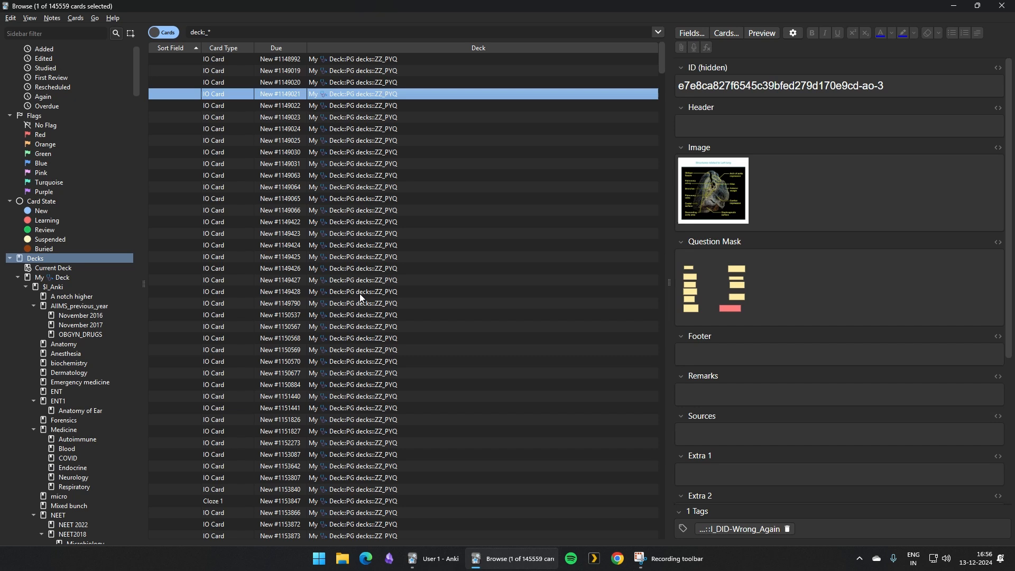
scroll("up", 3)
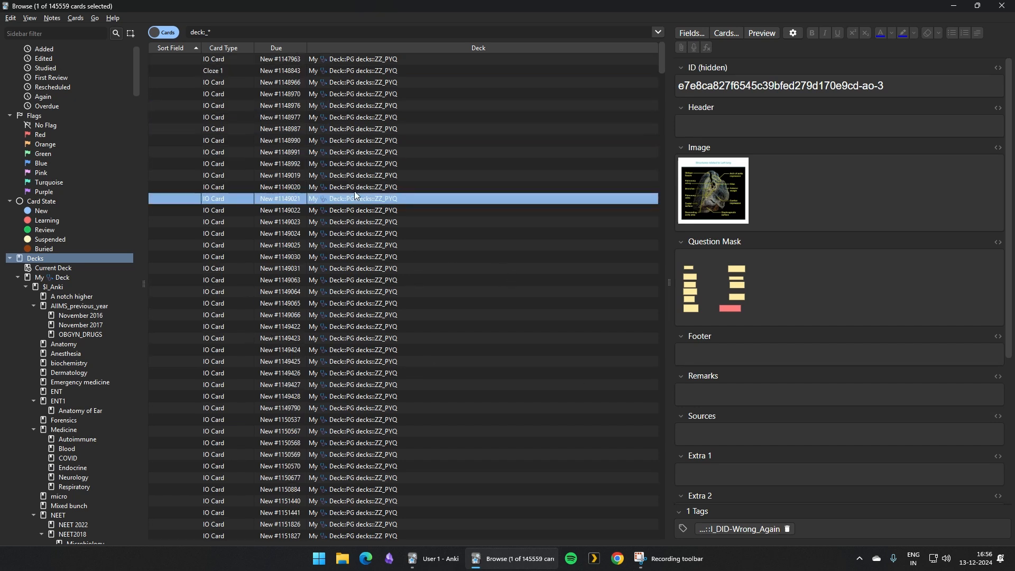
mouse_move(373, 215)
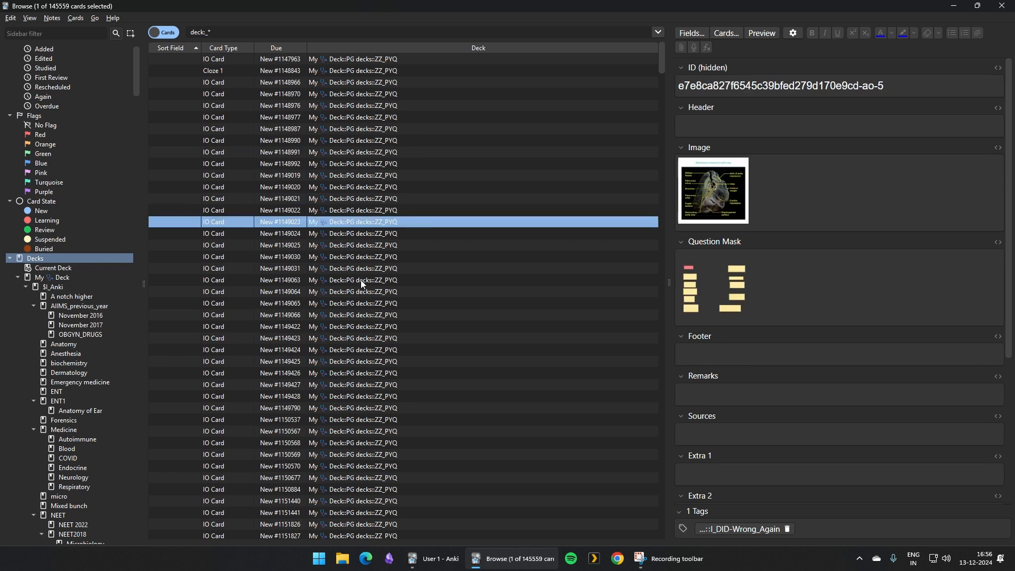
left_click(356, 279)
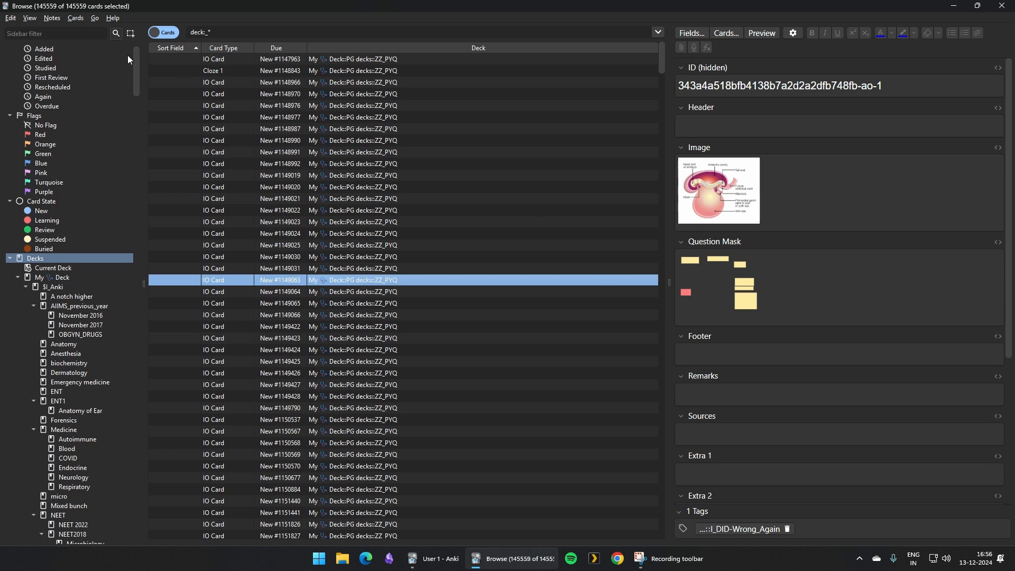
Select all 145,559 cards and suspend them with Toggle Suspend.
key("ctrl+a")
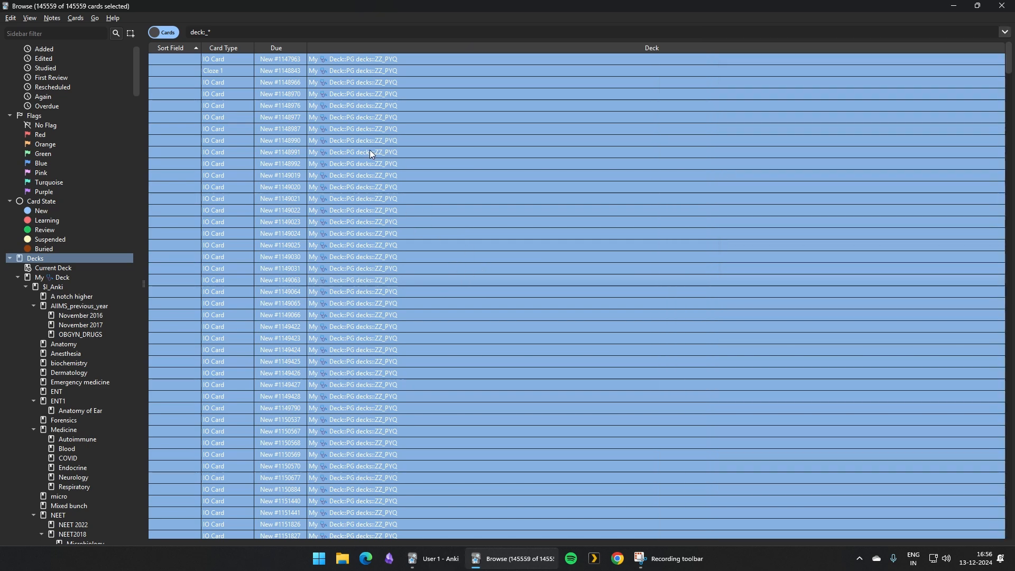
mouse_move(510, 304)
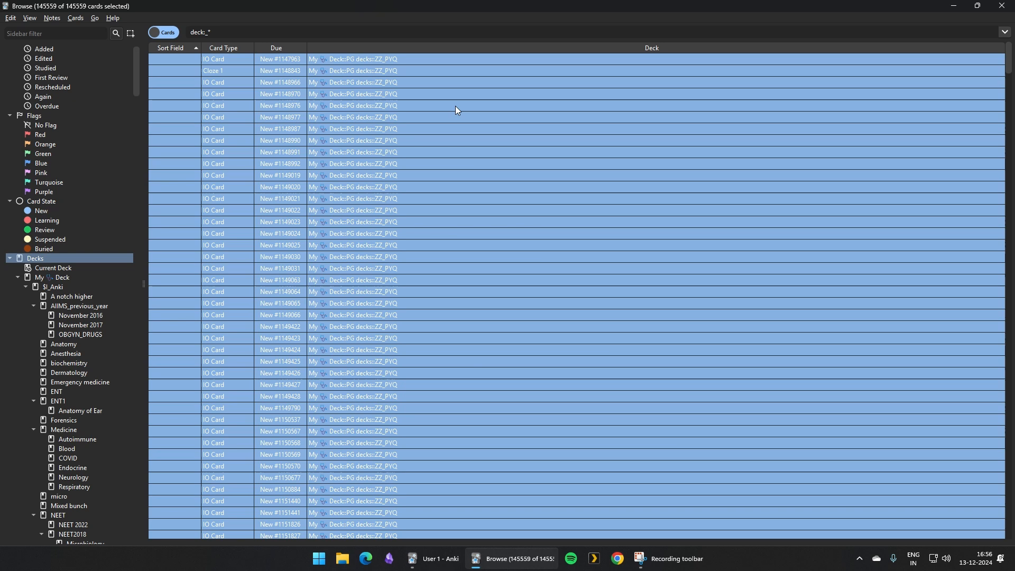
mouse_move(442, 234)
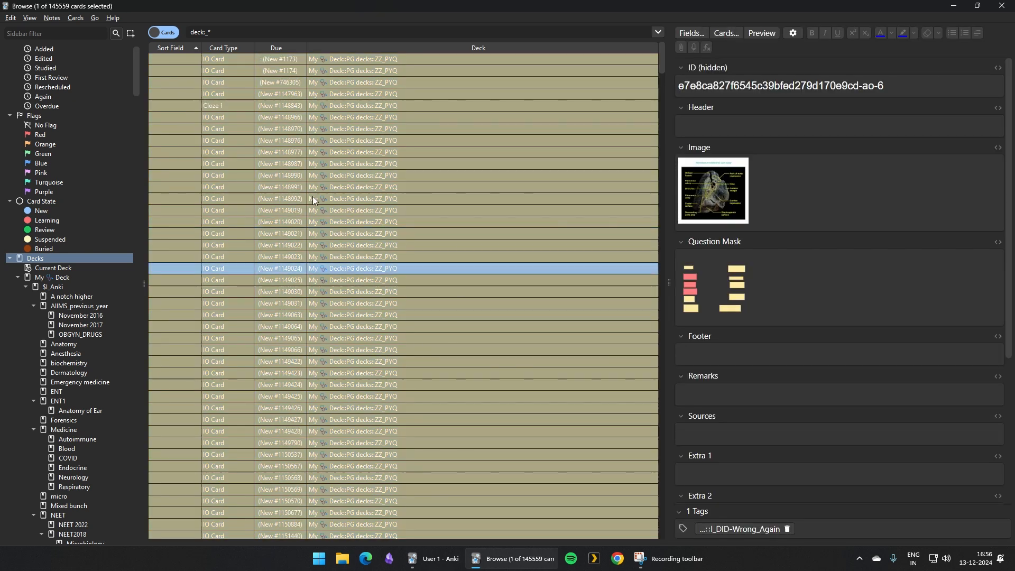
scroll("down", 3)
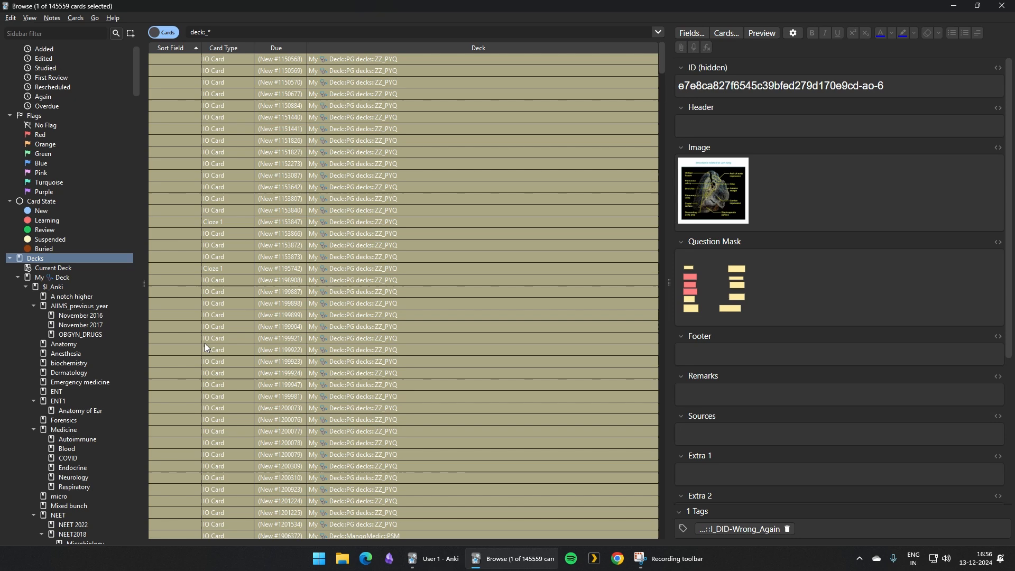
scroll("down", 3)
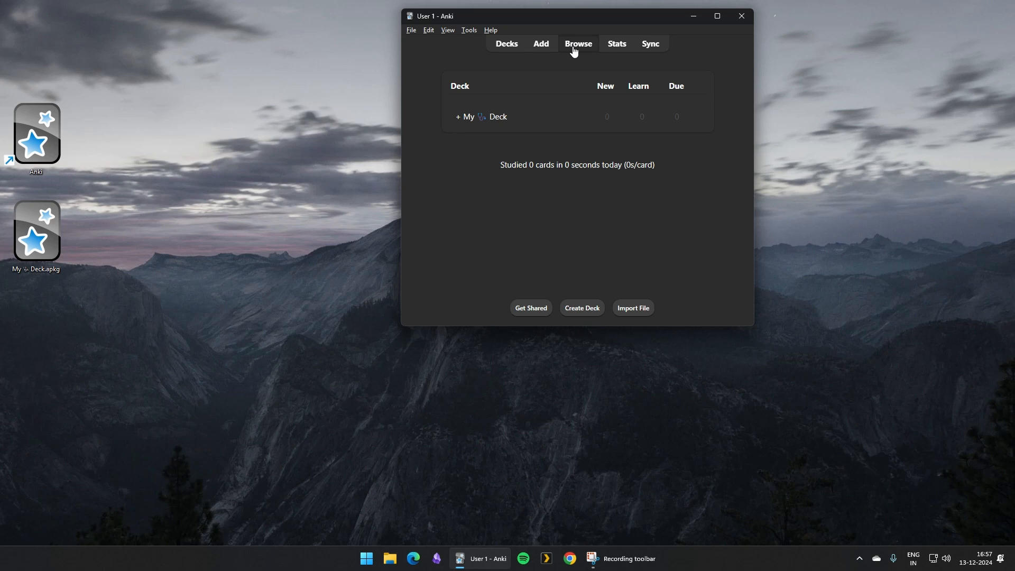
From the deck list now showing 0 new cards, reopen the card browser.
left_click(577, 43)
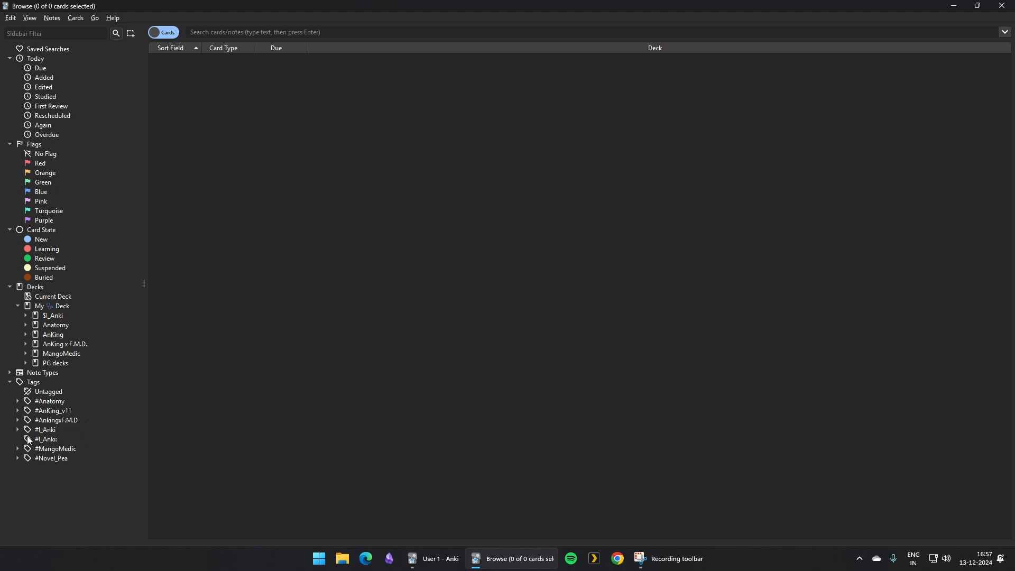
mouse_move(109, 458)
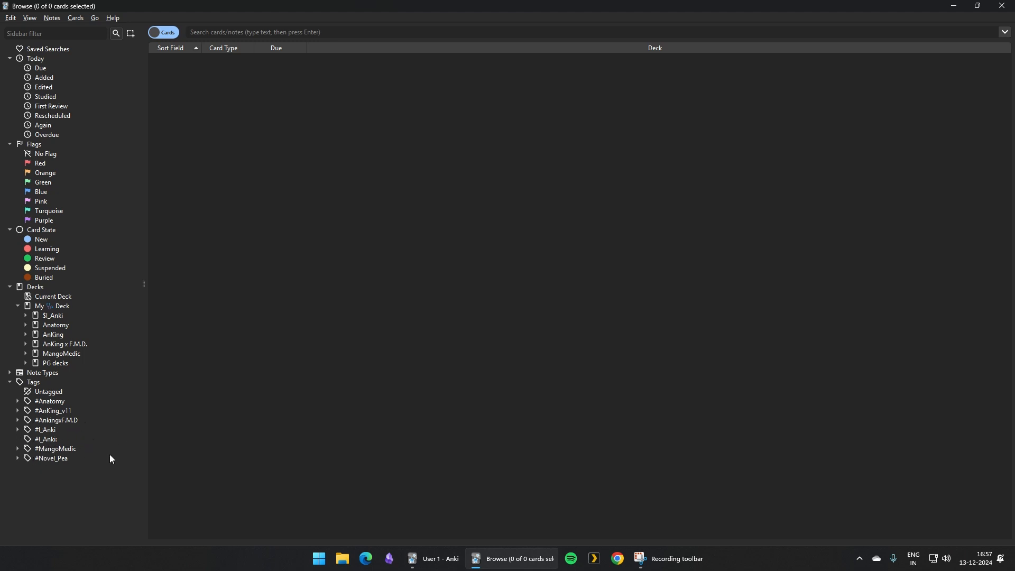